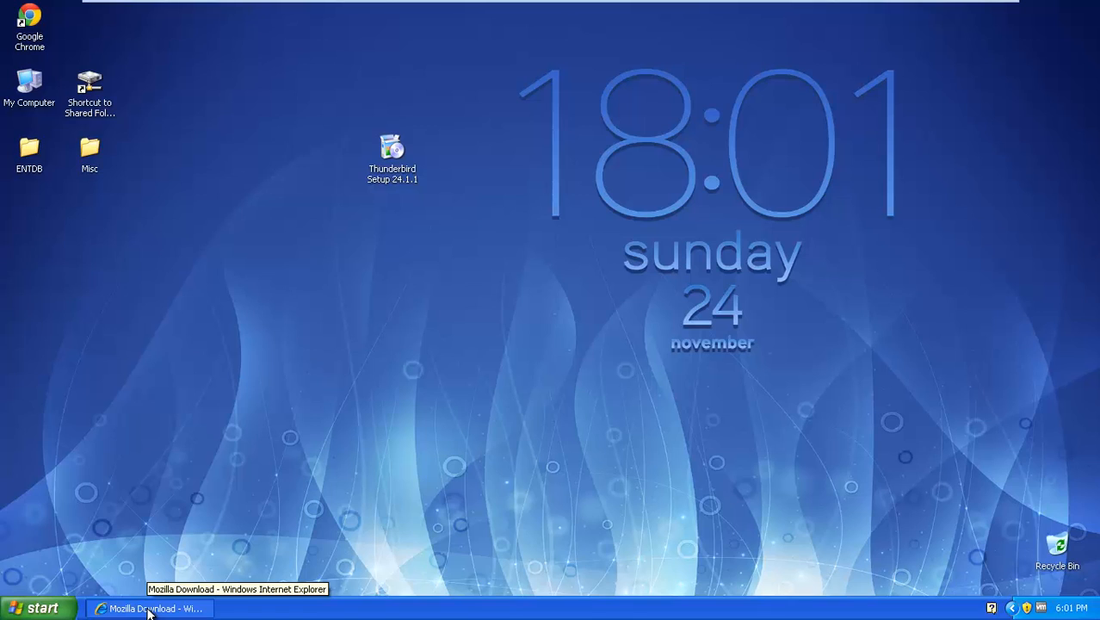
mouse_move(151, 609)
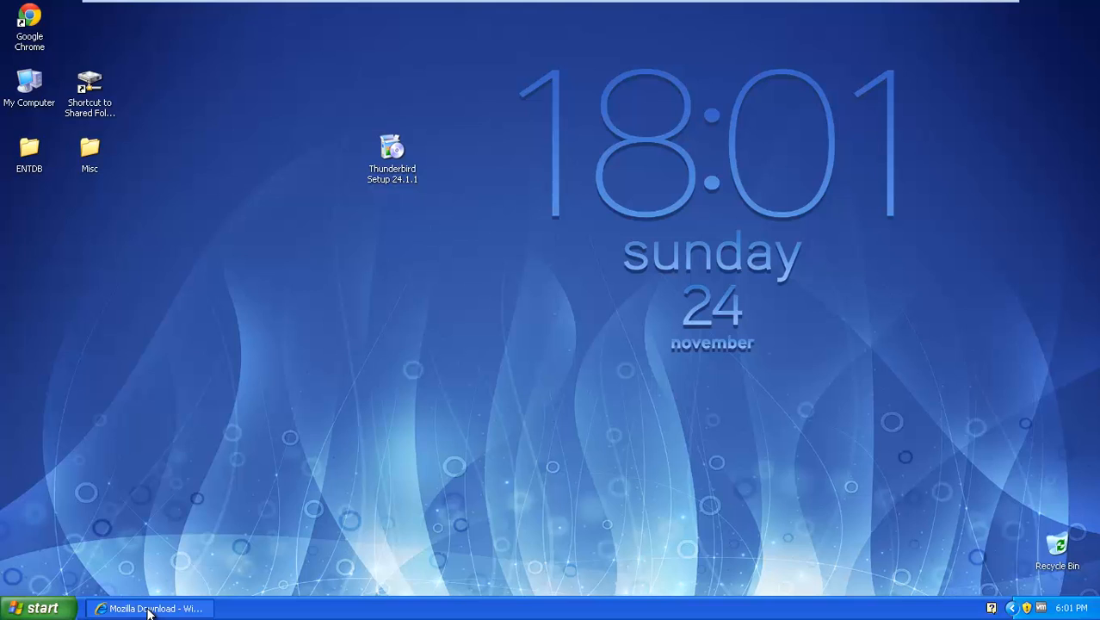
Restore the minimized Mozilla download page and select the address bar for google.com
left_click(151, 610)
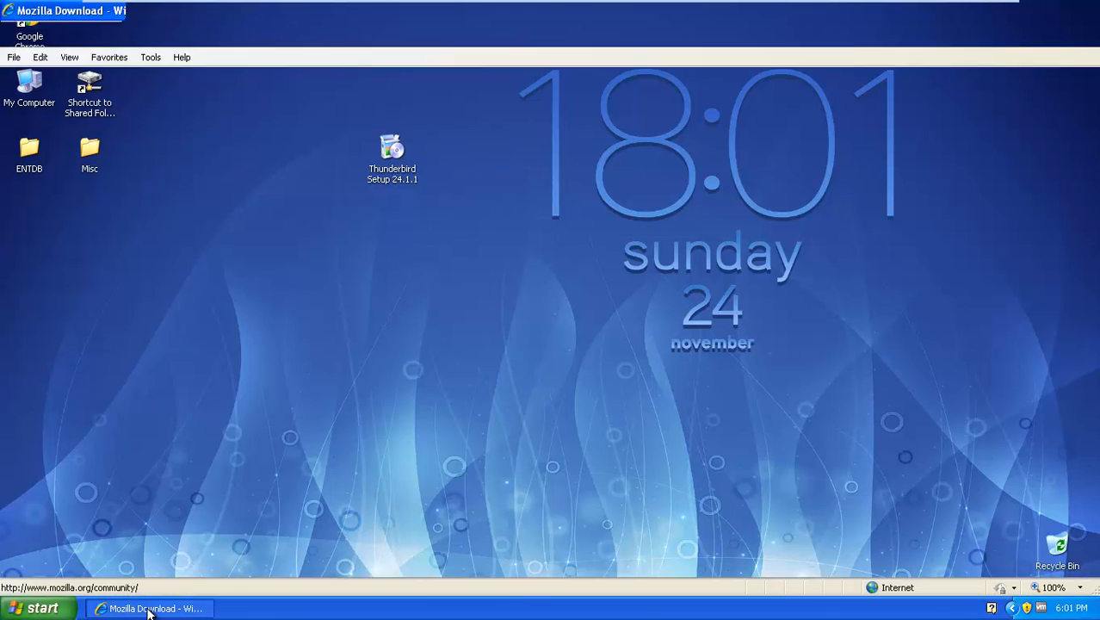
left_click(152, 609)
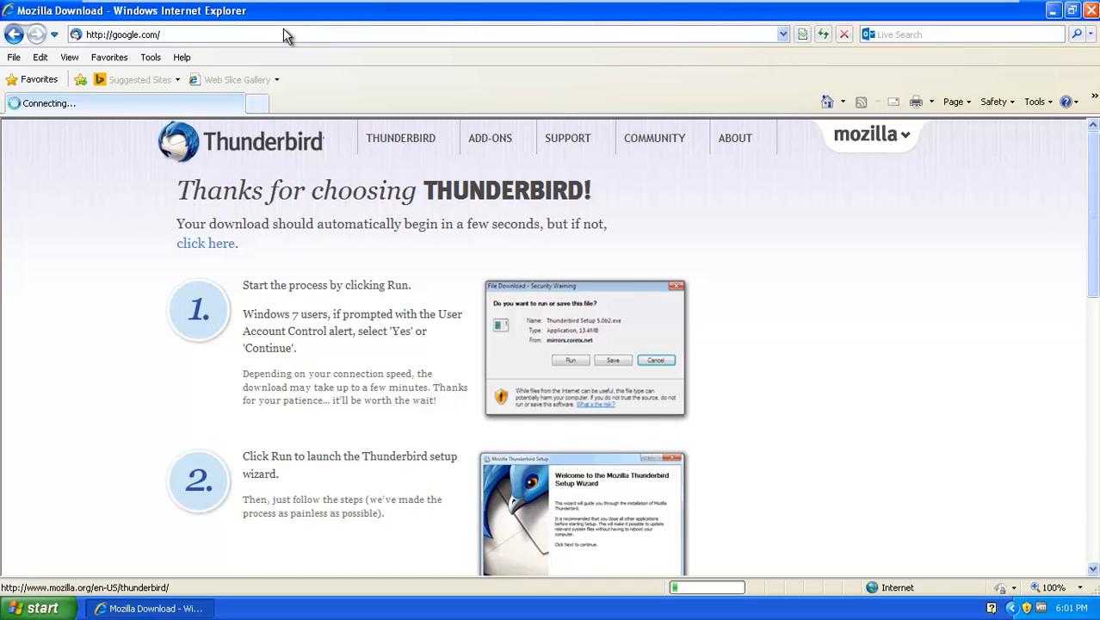
Search Google for 'thunderbird email client'
key("Return")
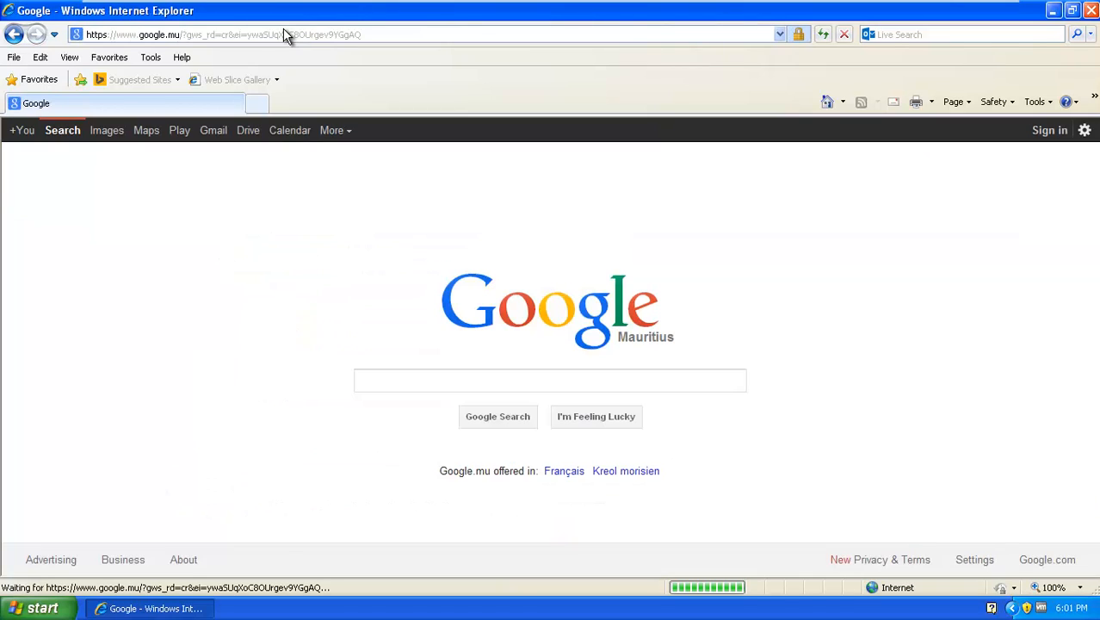
left_click(551, 381)
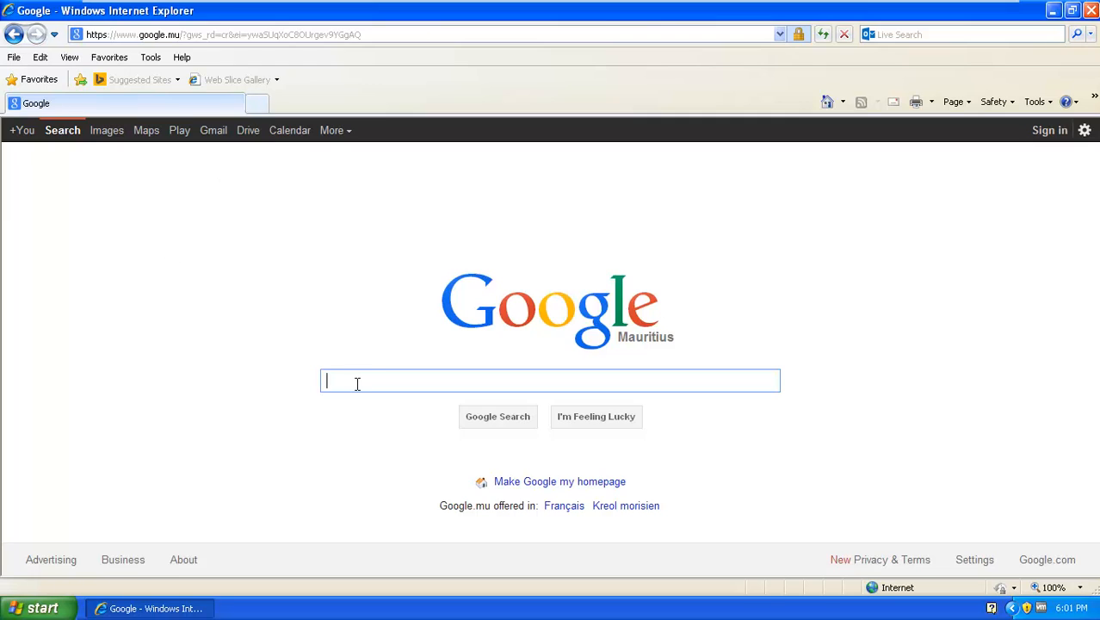
type("thund")
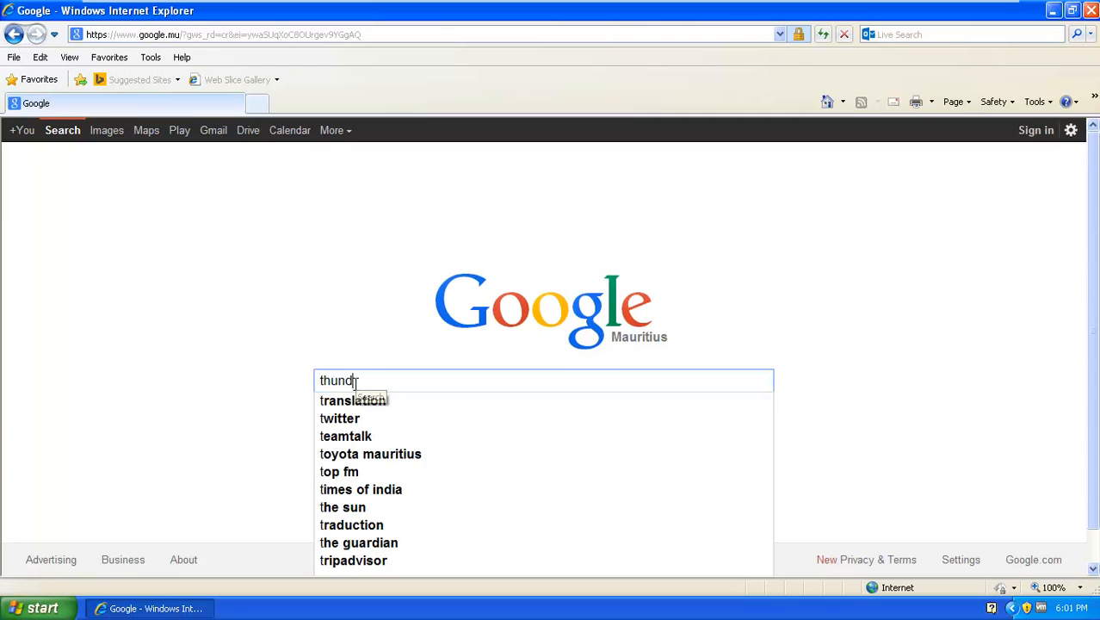
type("erbird email client")
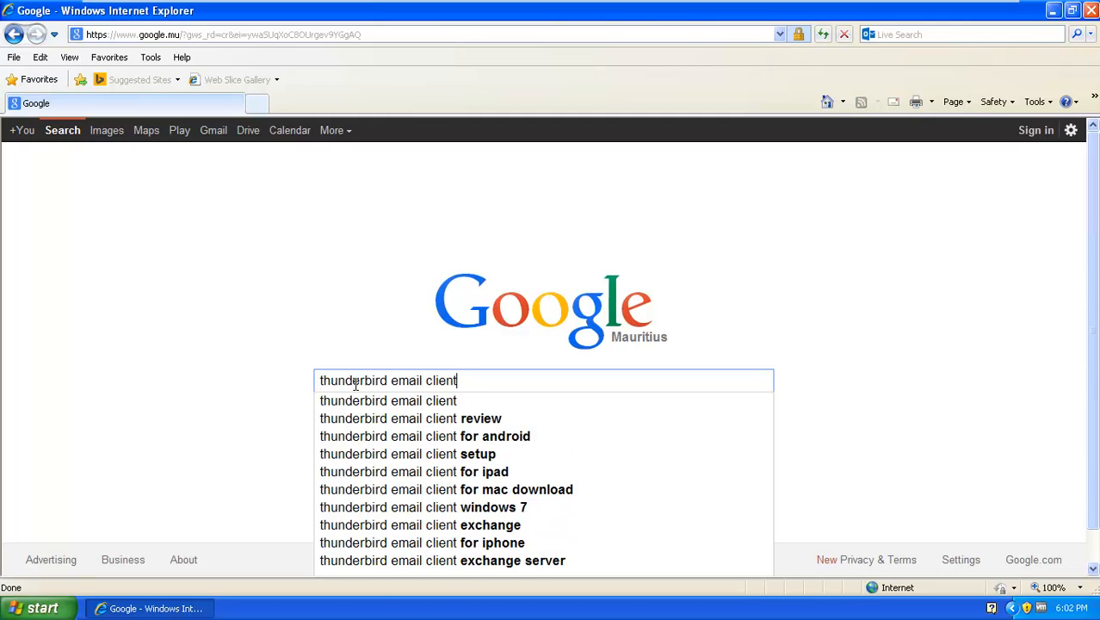
key("Return")
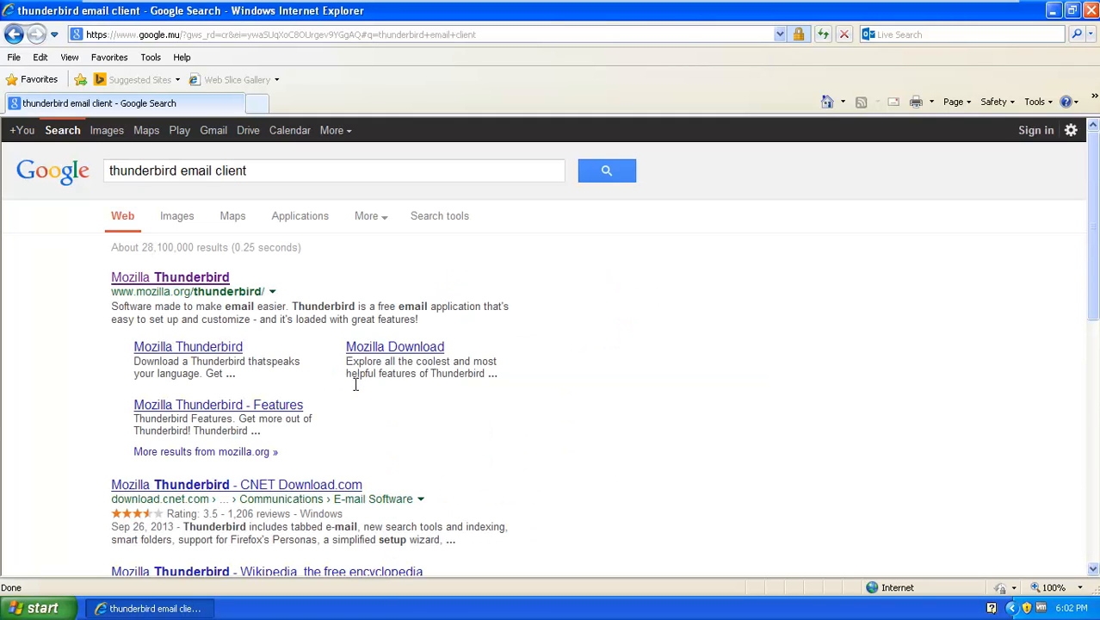
mouse_move(129, 277)
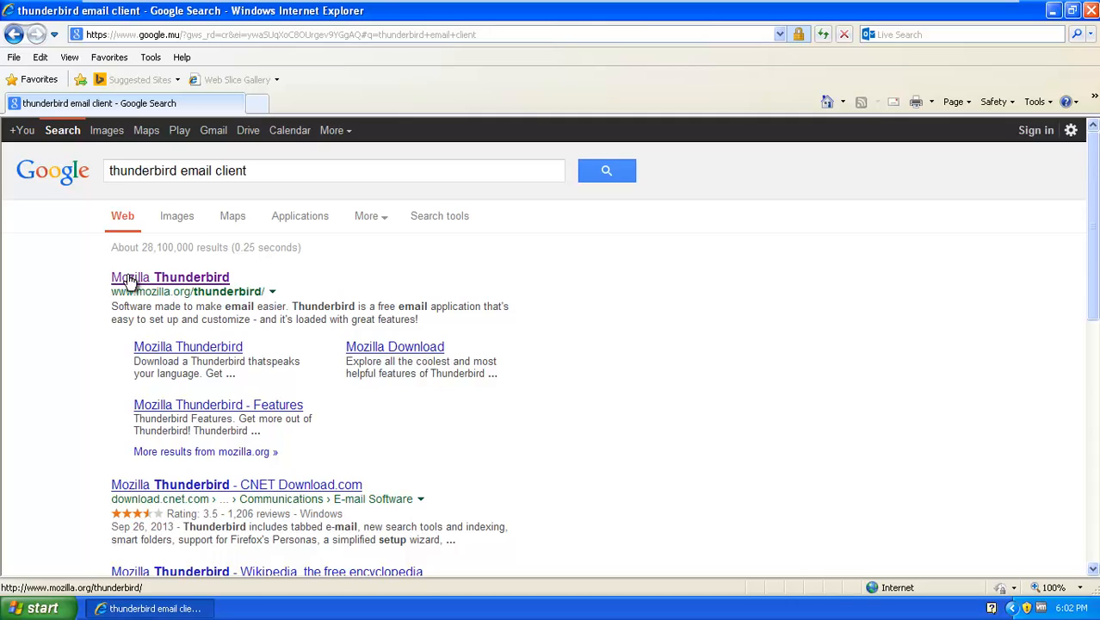
mouse_move(141, 282)
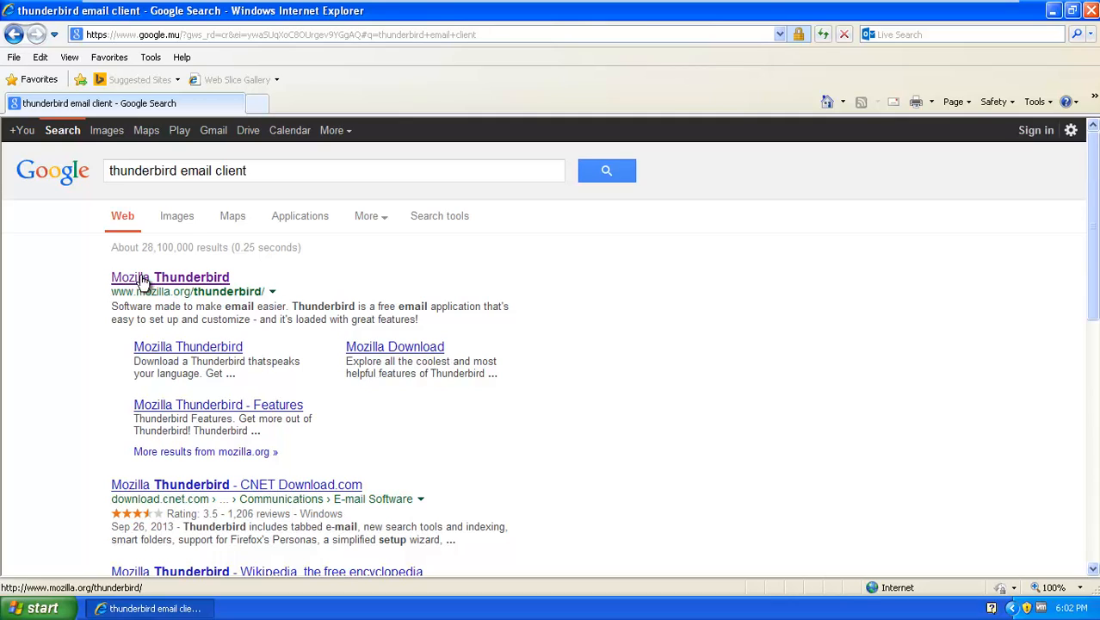
mouse_move(154, 284)
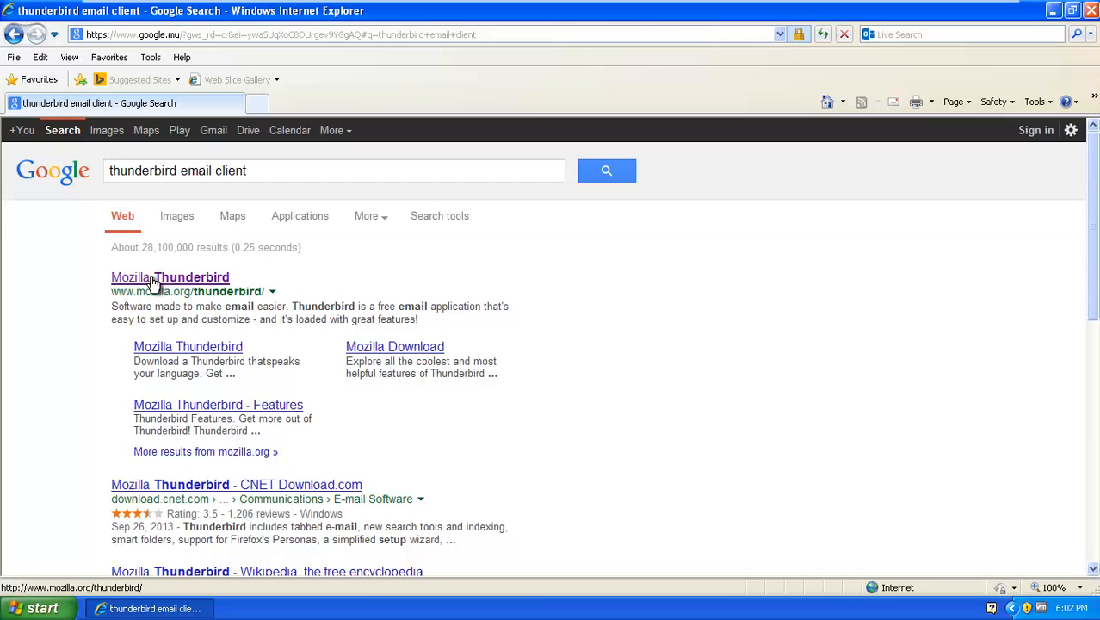
Start the Thunderbird free download from the Mozilla result and cancel the run-or-save prompt
left_click(169, 275)
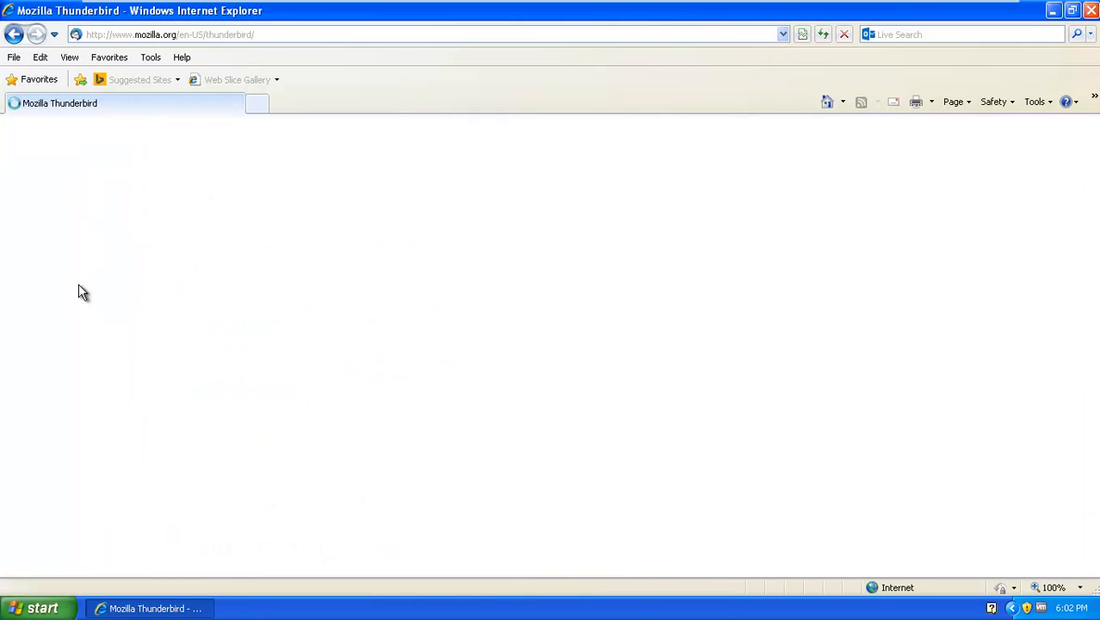
mouse_move(78, 296)
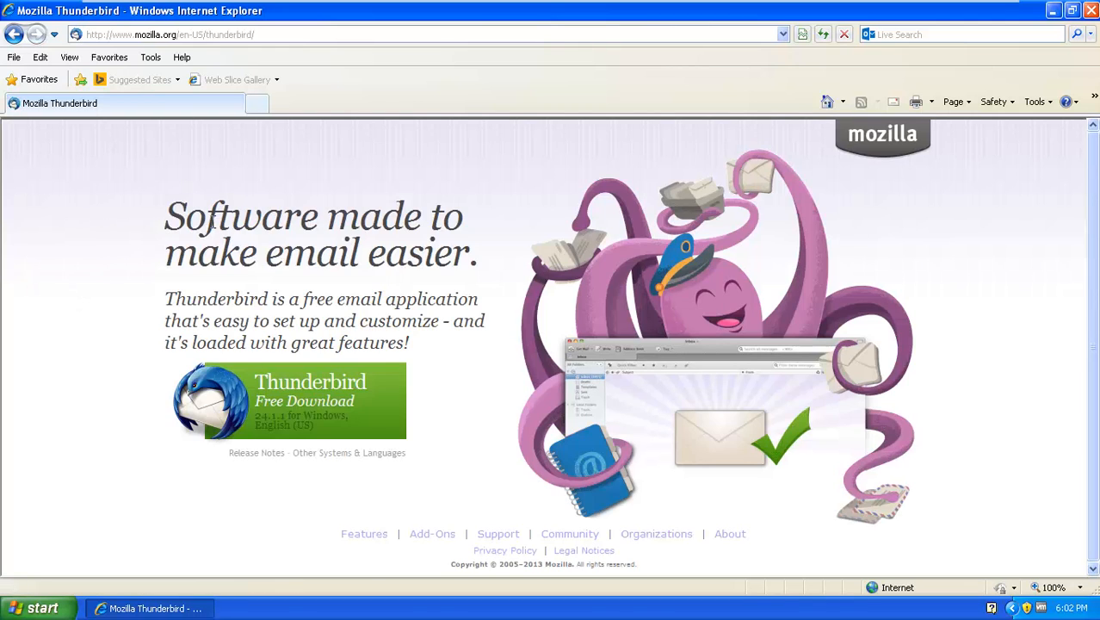
mouse_move(285, 385)
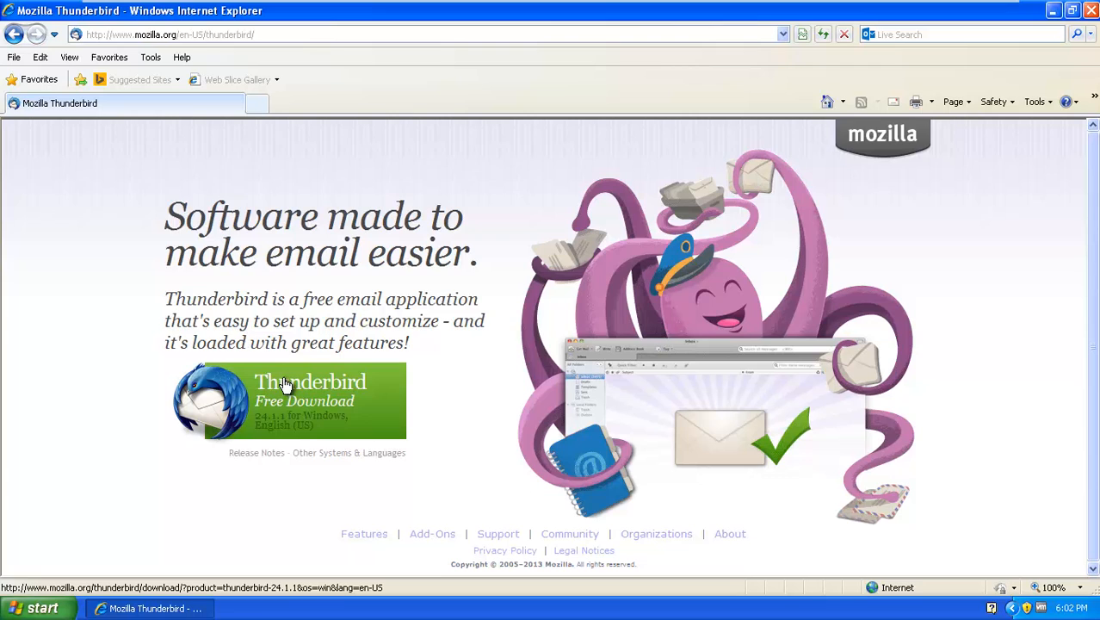
mouse_move(298, 385)
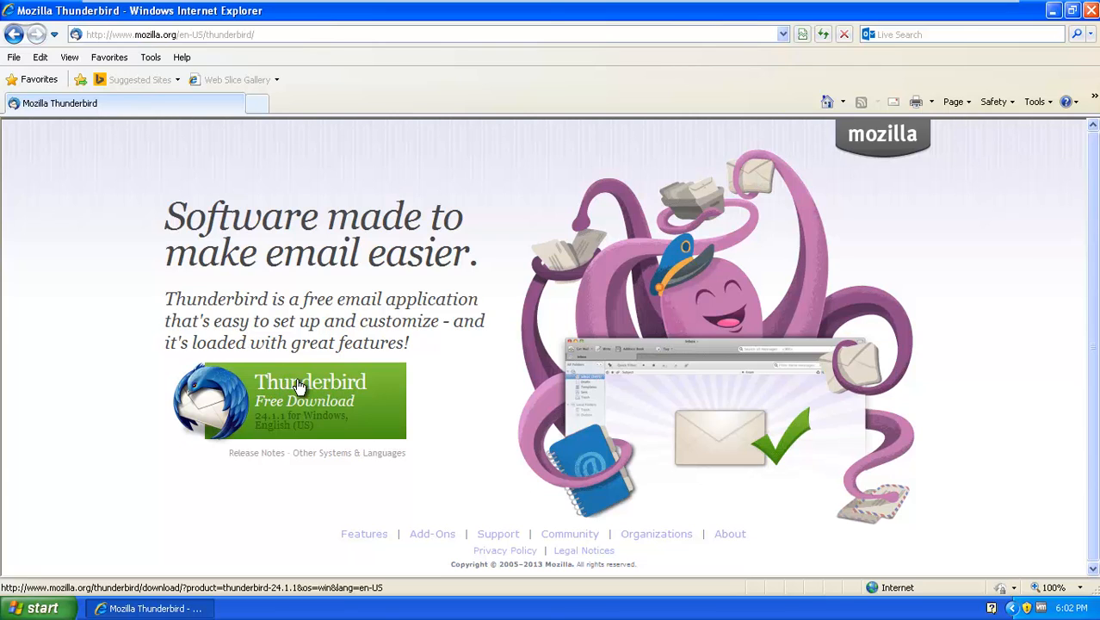
left_click(310, 399)
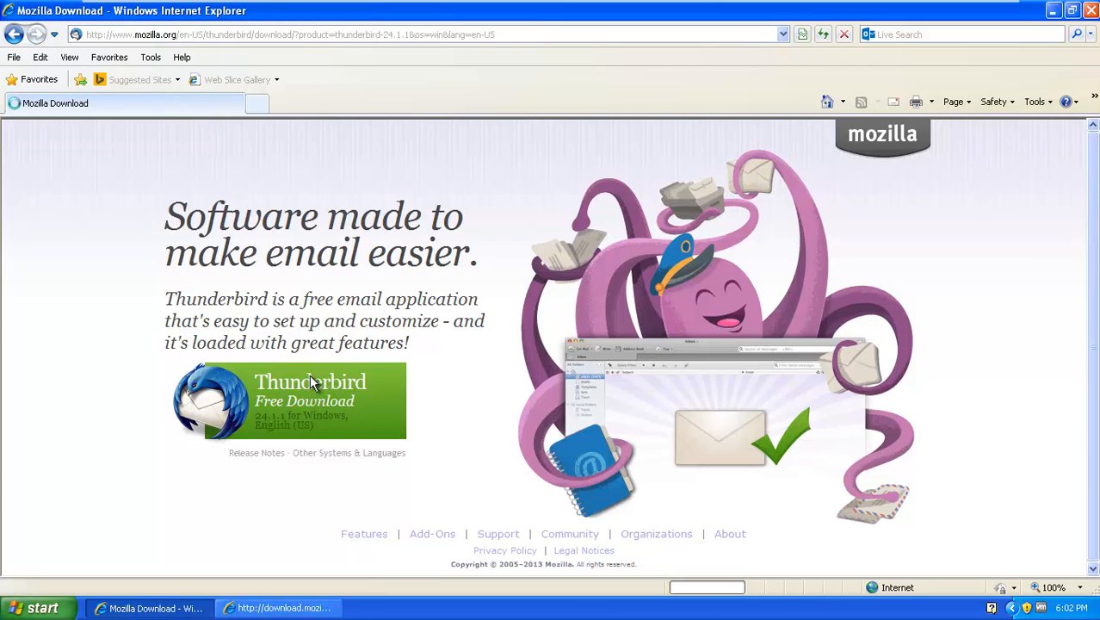
left_click(310, 399)
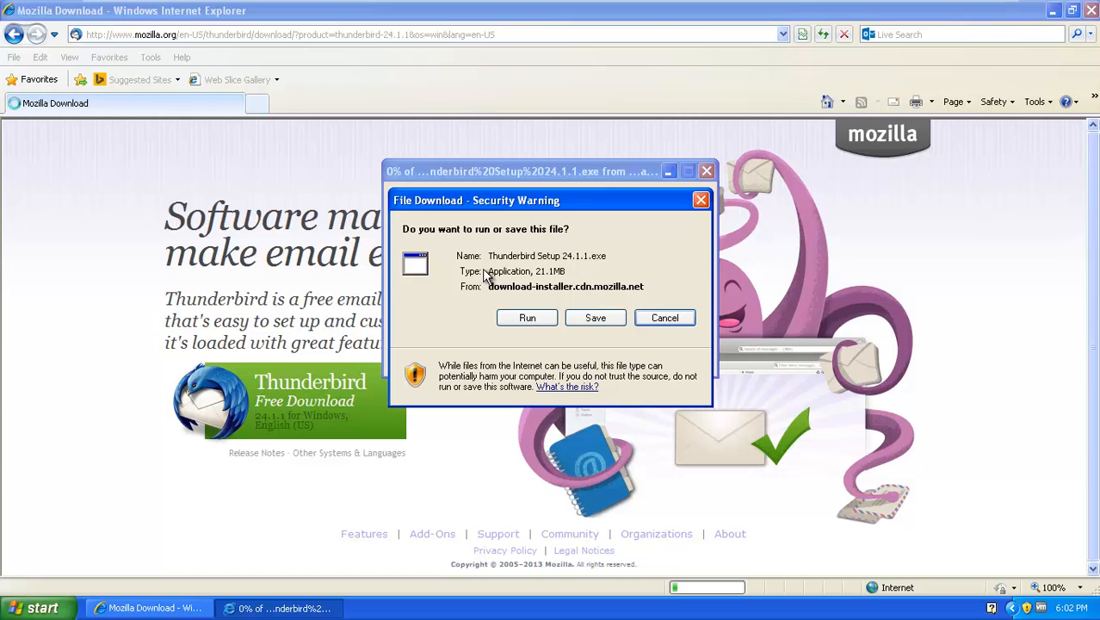
mouse_move(596, 316)
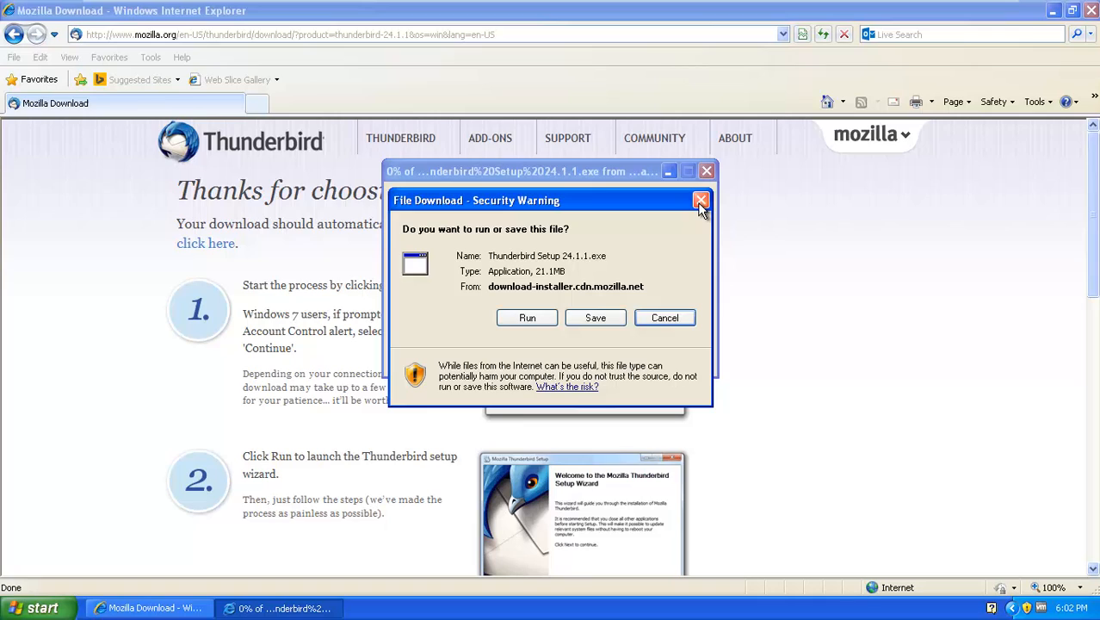
mouse_move(701, 200)
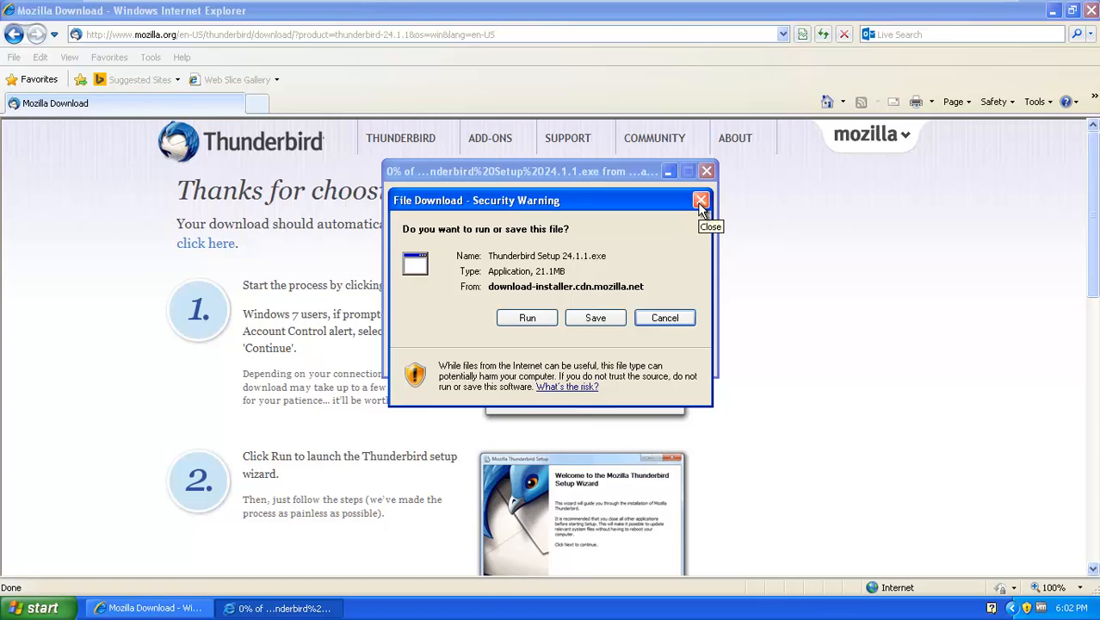
mouse_move(664, 317)
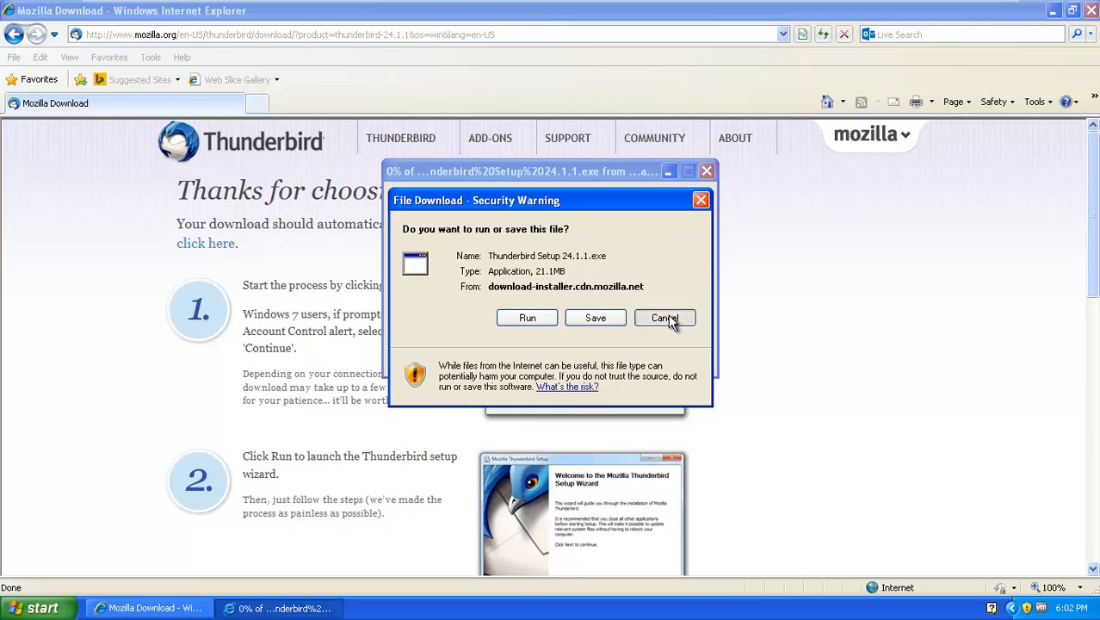
left_click(665, 316)
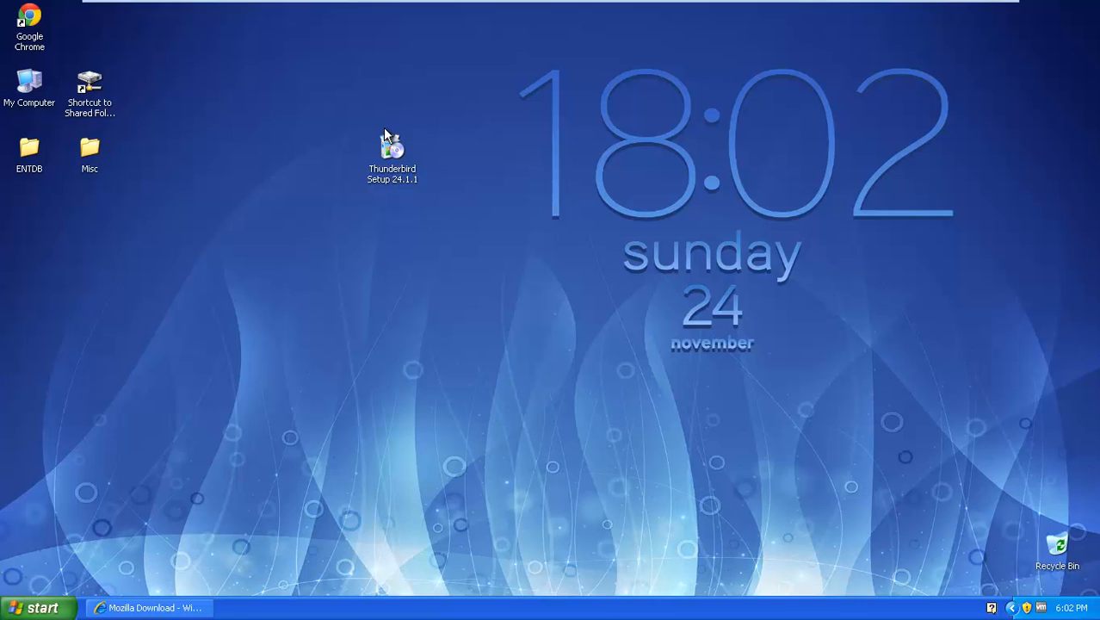
mouse_move(434, 19)
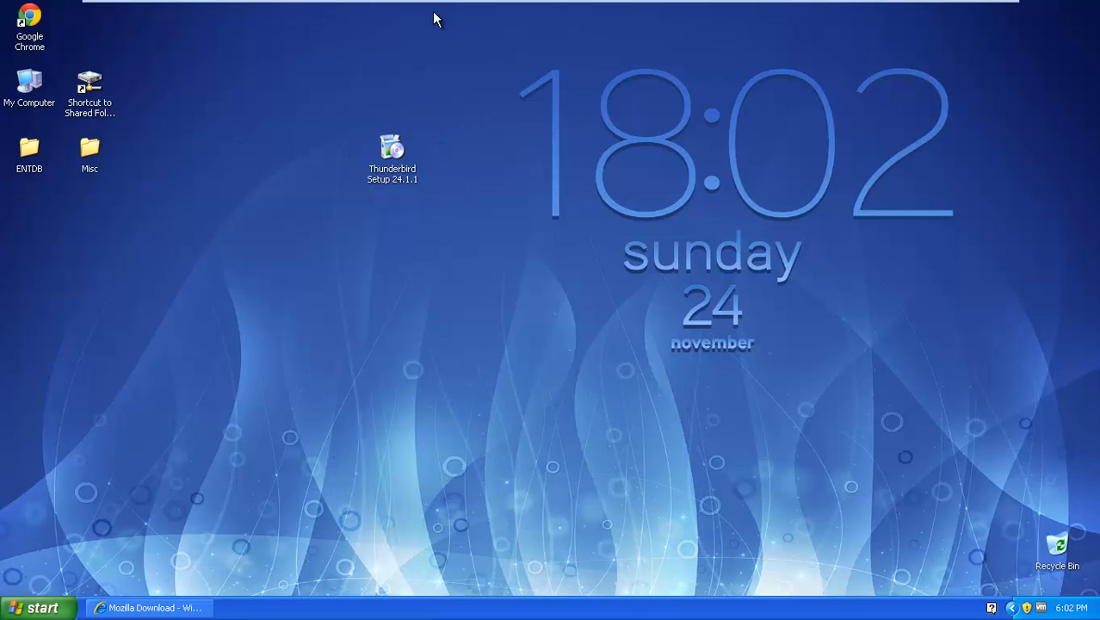
mouse_move(491, 127)
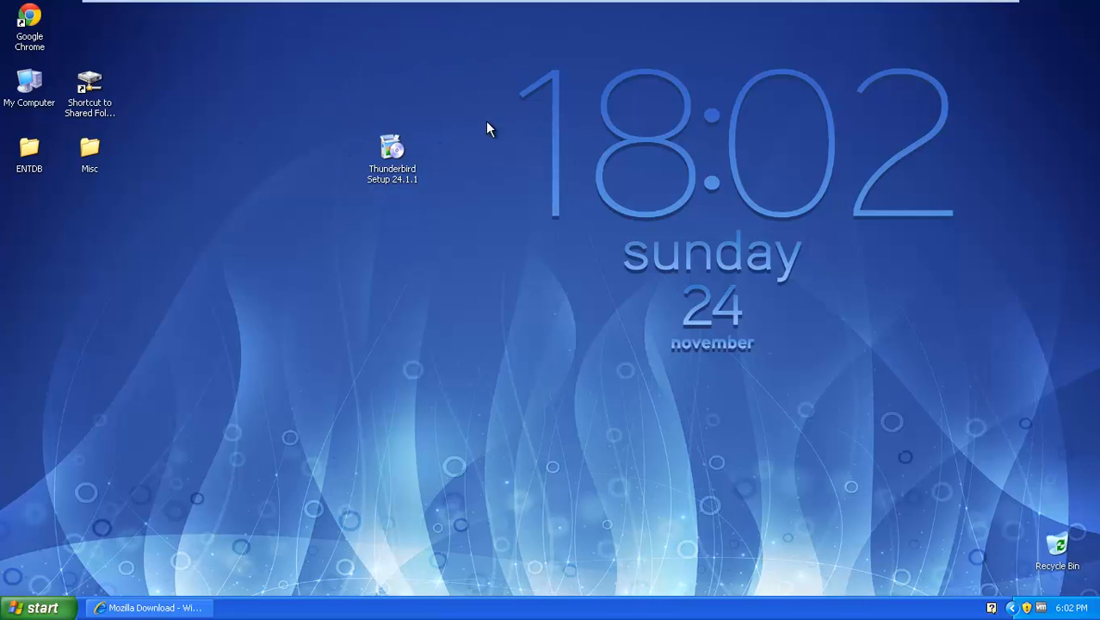
Return to the desktop where the Thunderbird Setup 24.1.1 installer sits
double_click(391, 148)
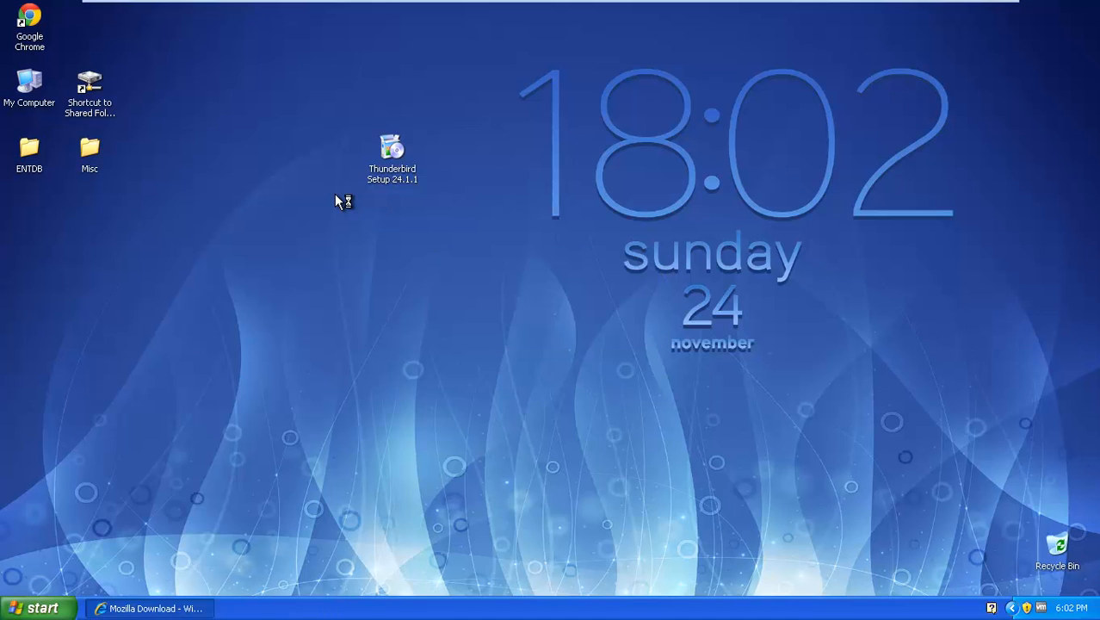
Install Thunderbird Setup 24.1.1 to C:\Program Files\Mozilla Thunderbird and finish the wizard
double_click(391, 146)
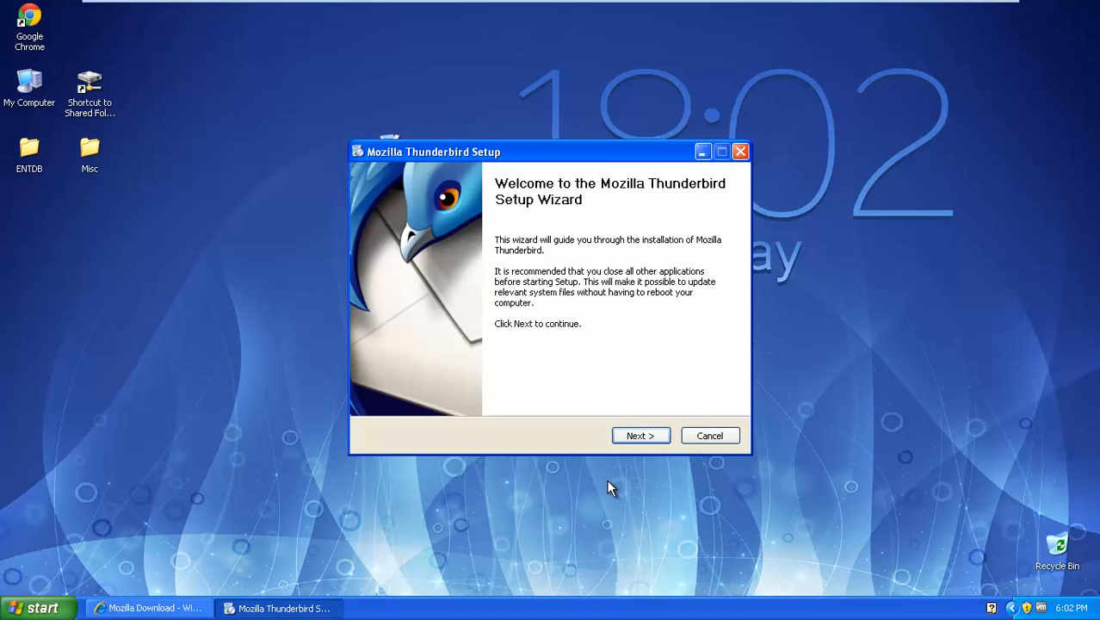
mouse_move(587, 335)
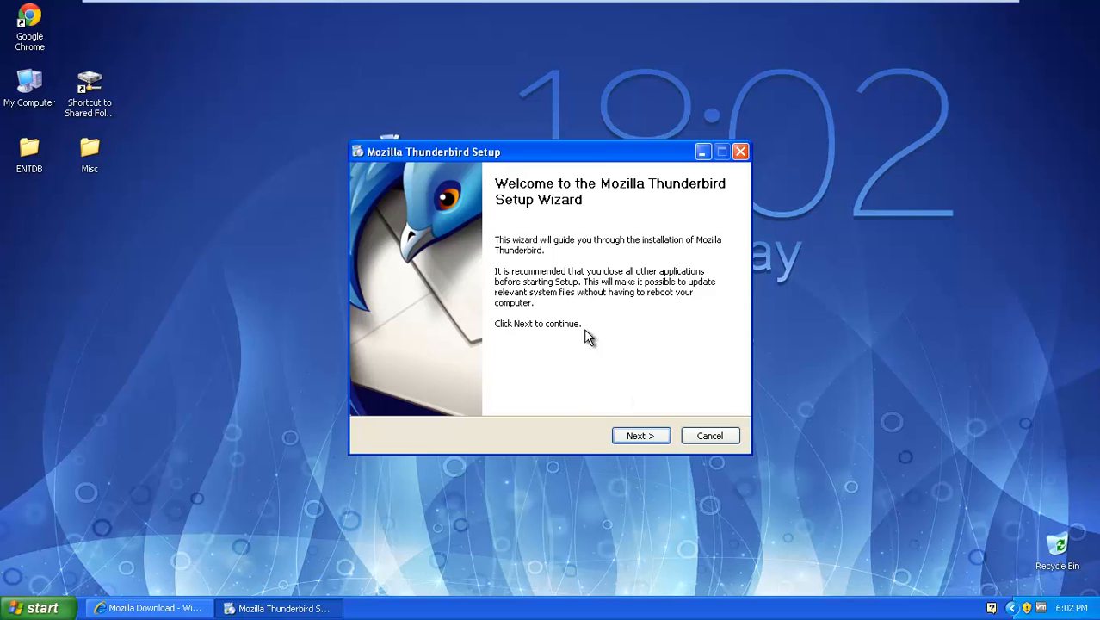
mouse_move(640, 434)
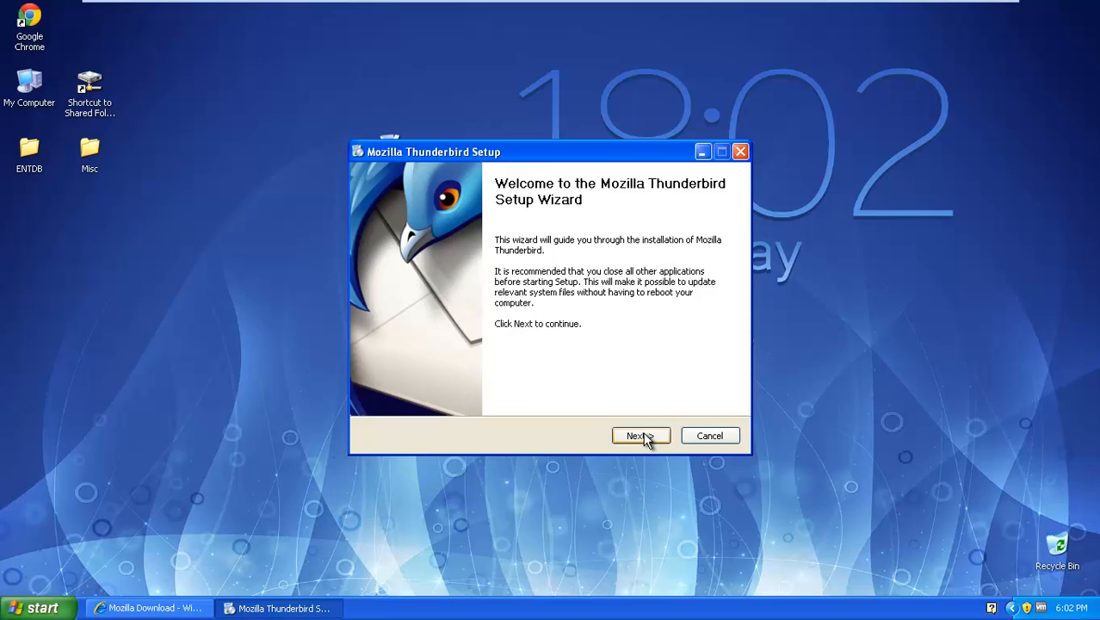
left_click(640, 433)
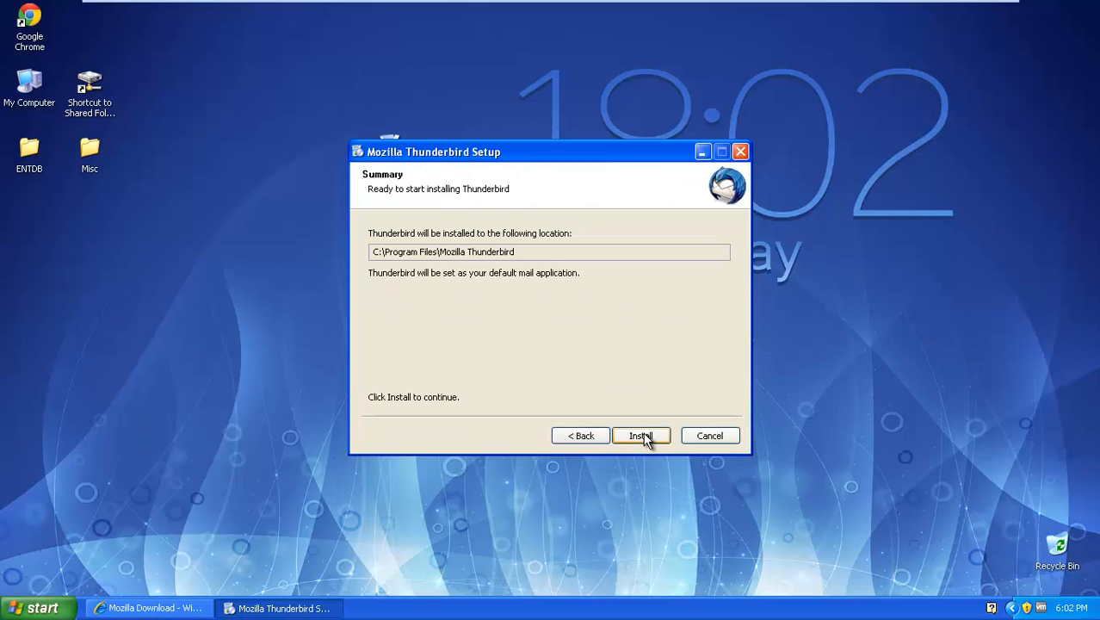
left_click(640, 433)
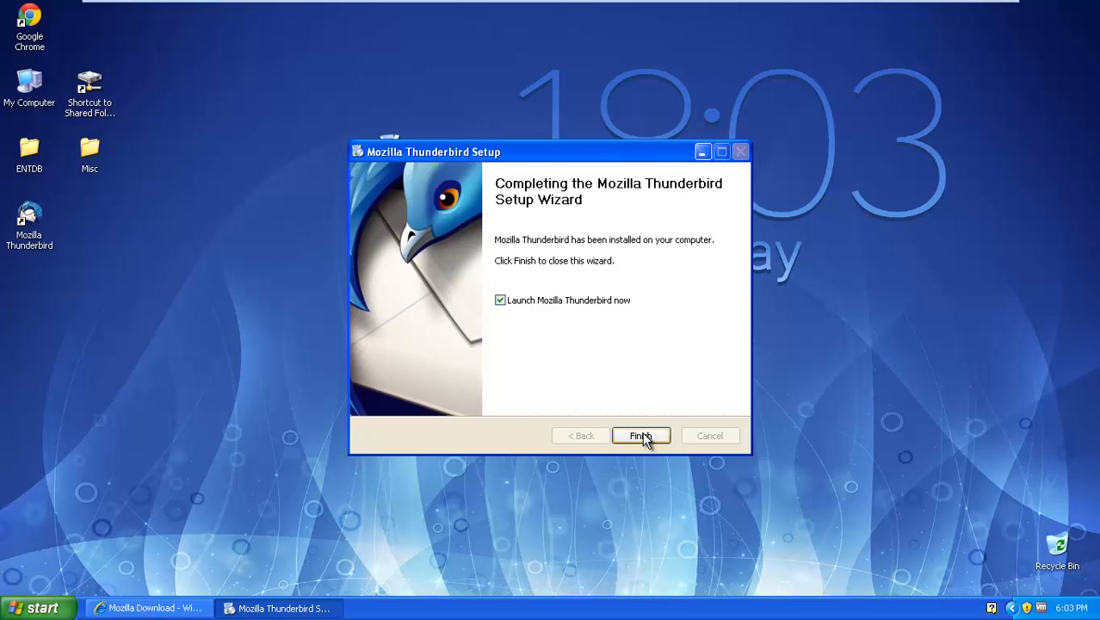
left_click(640, 434)
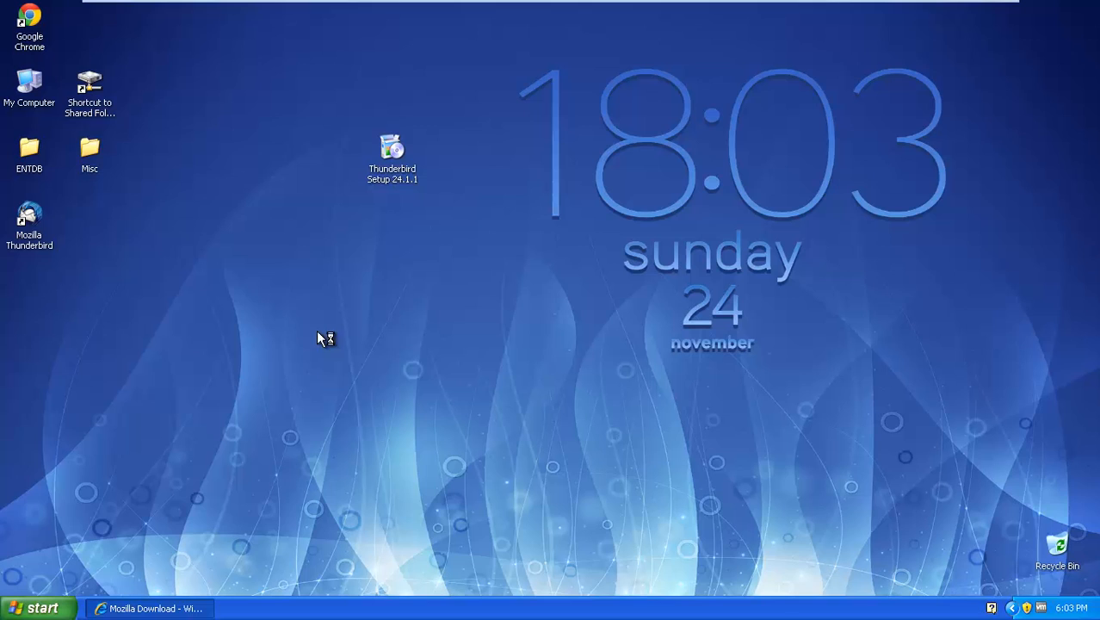
mouse_move(286, 310)
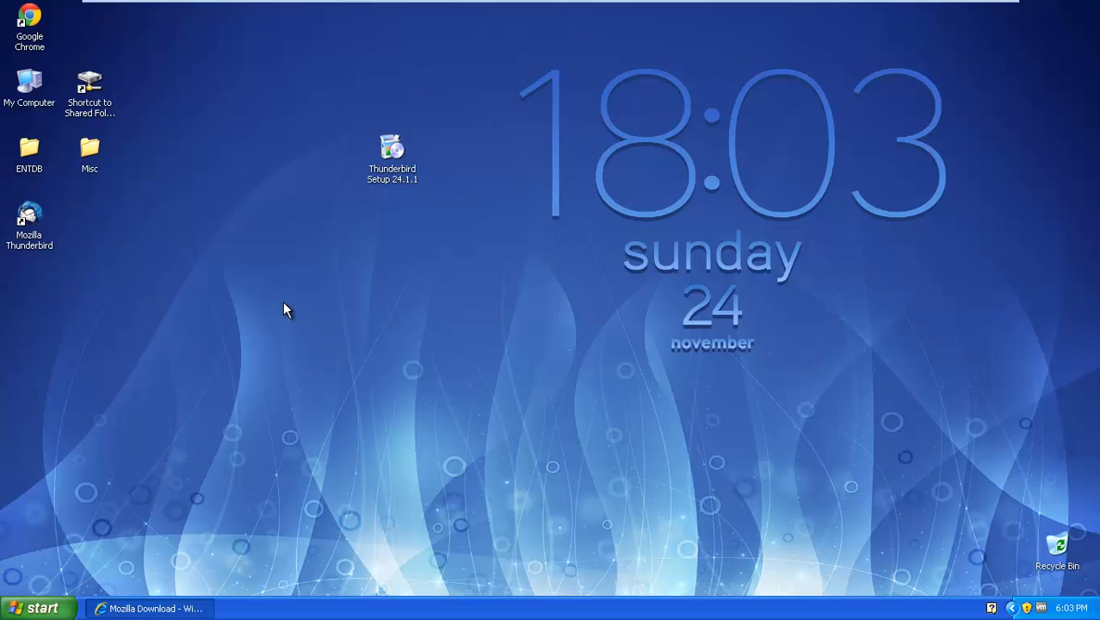
Launch Mozilla Thunderbird from its new desktop shortcut
double_click(29, 215)
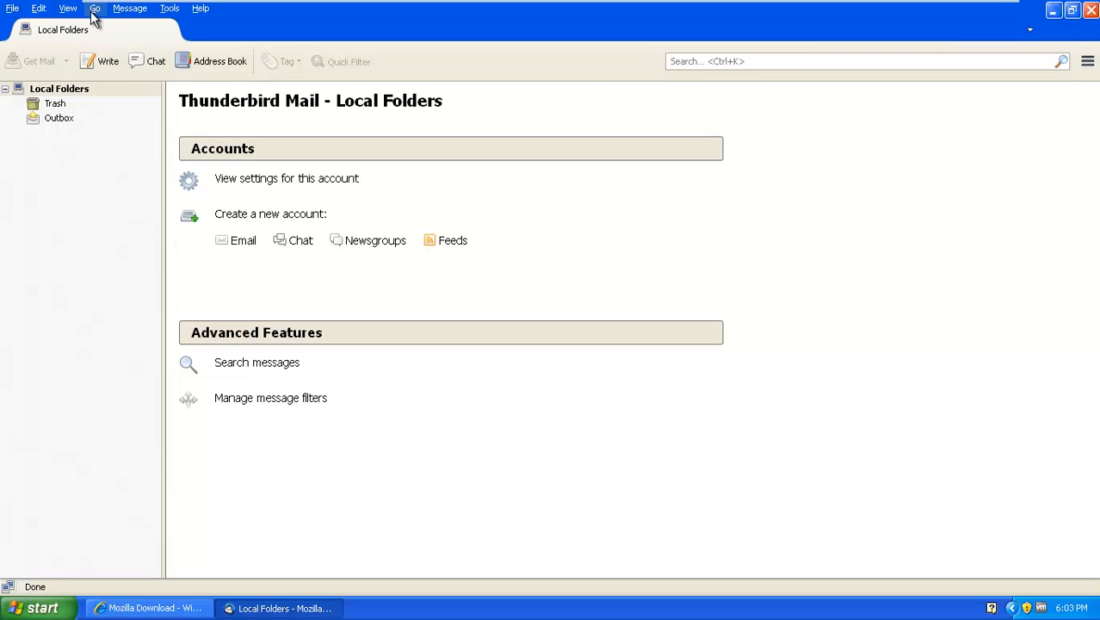
mouse_move(14, 7)
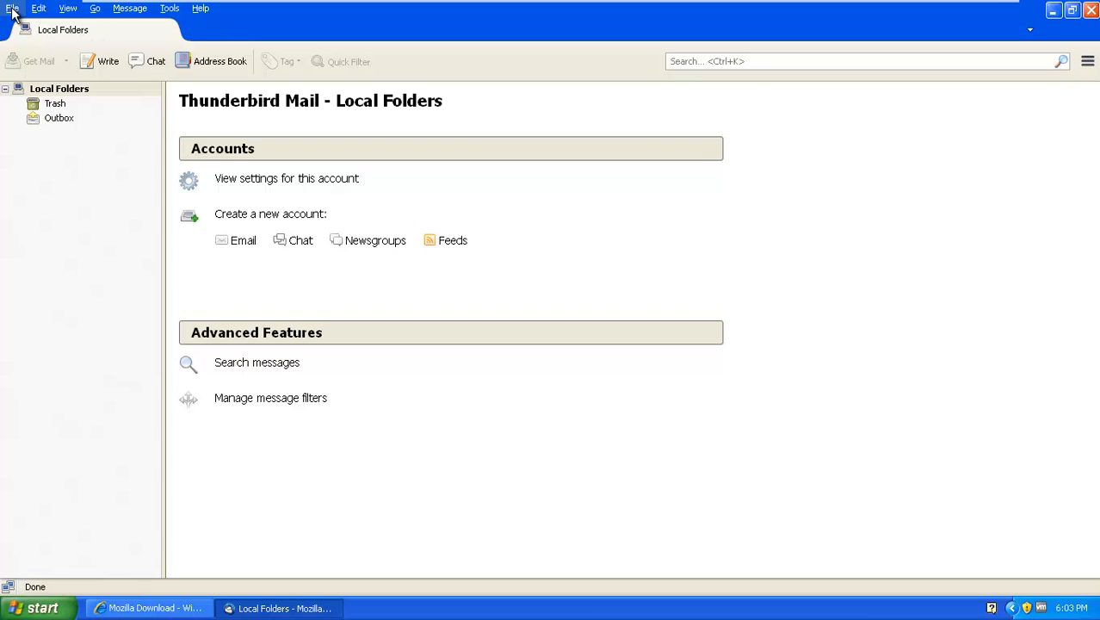
Start setting up an existing mail account via File > New
left_click(12, 7)
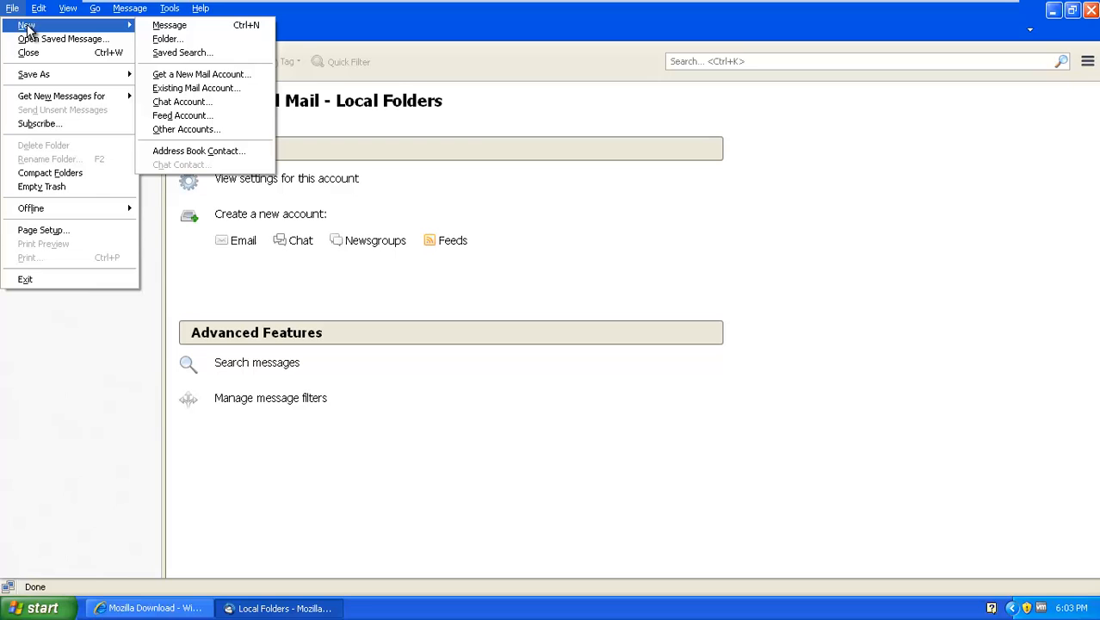
mouse_move(196, 88)
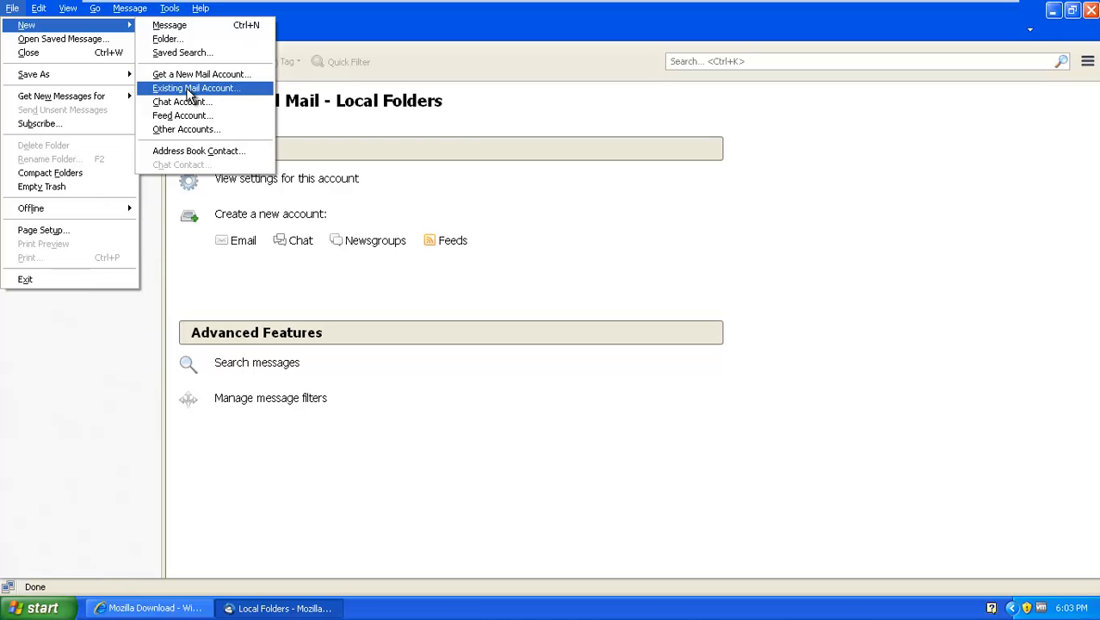
left_click(196, 88)
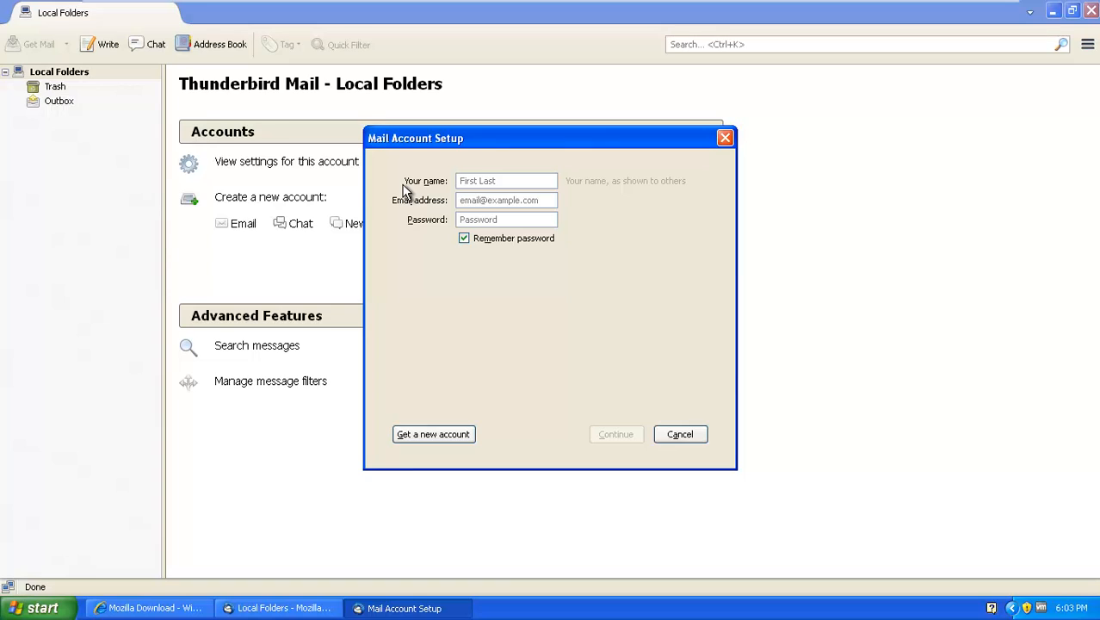
Enter the name Kal, the kalim. Gmail address and password, then look up the configuration
type("Kal")
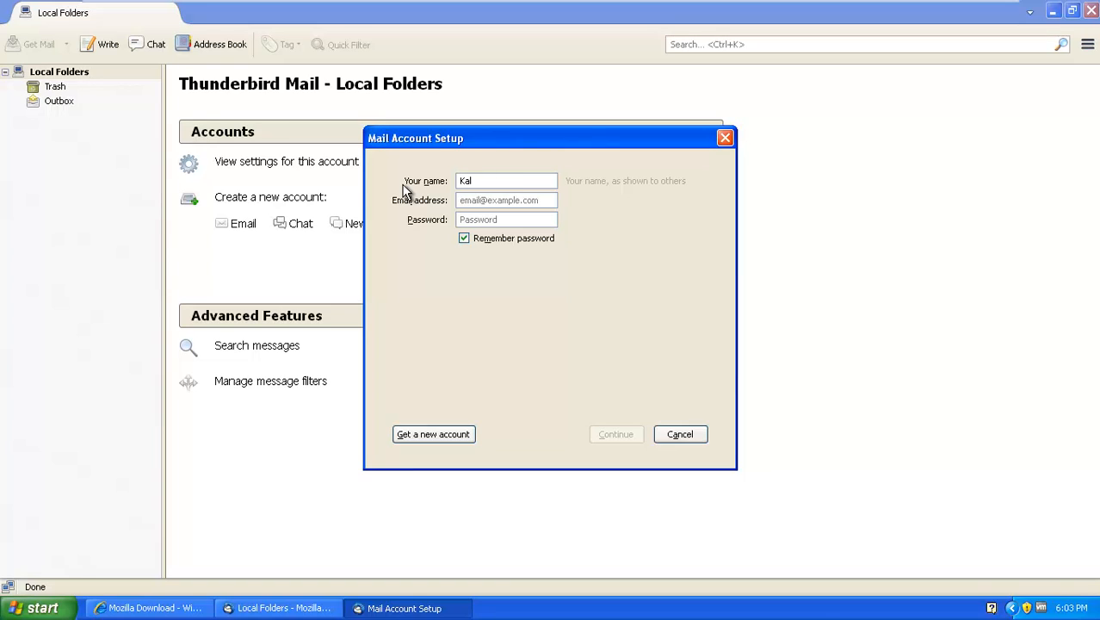
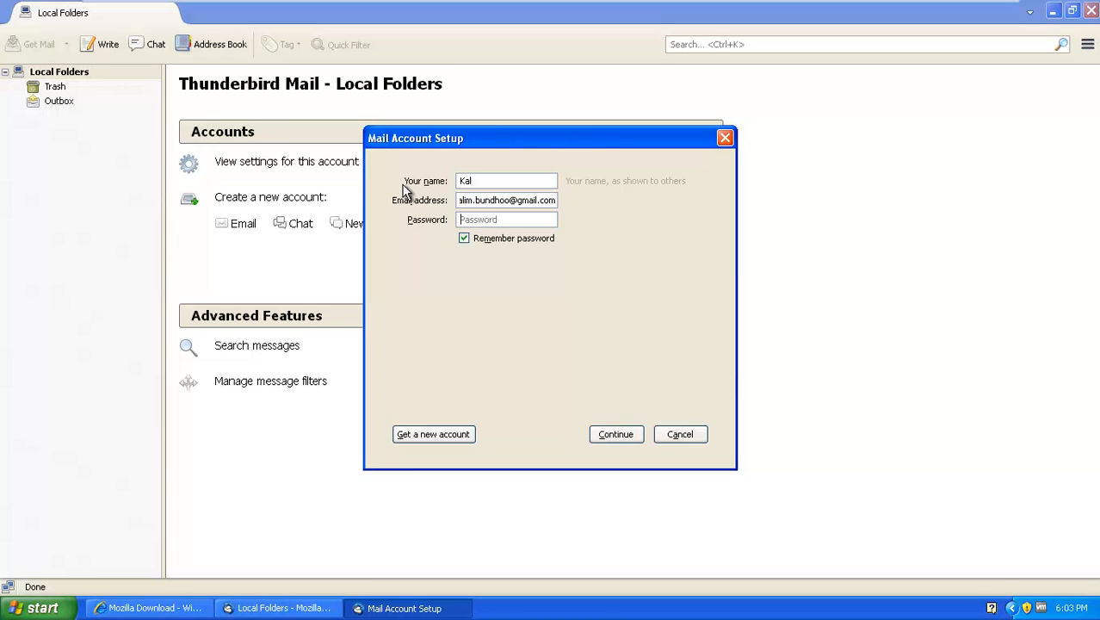
type("•••••")
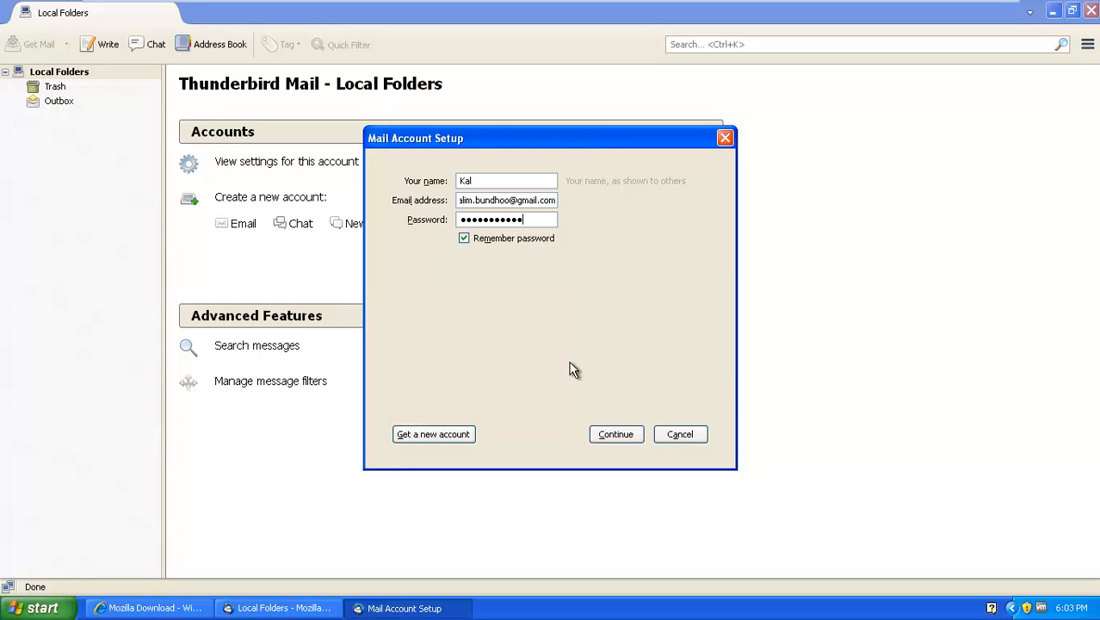
mouse_move(616, 434)
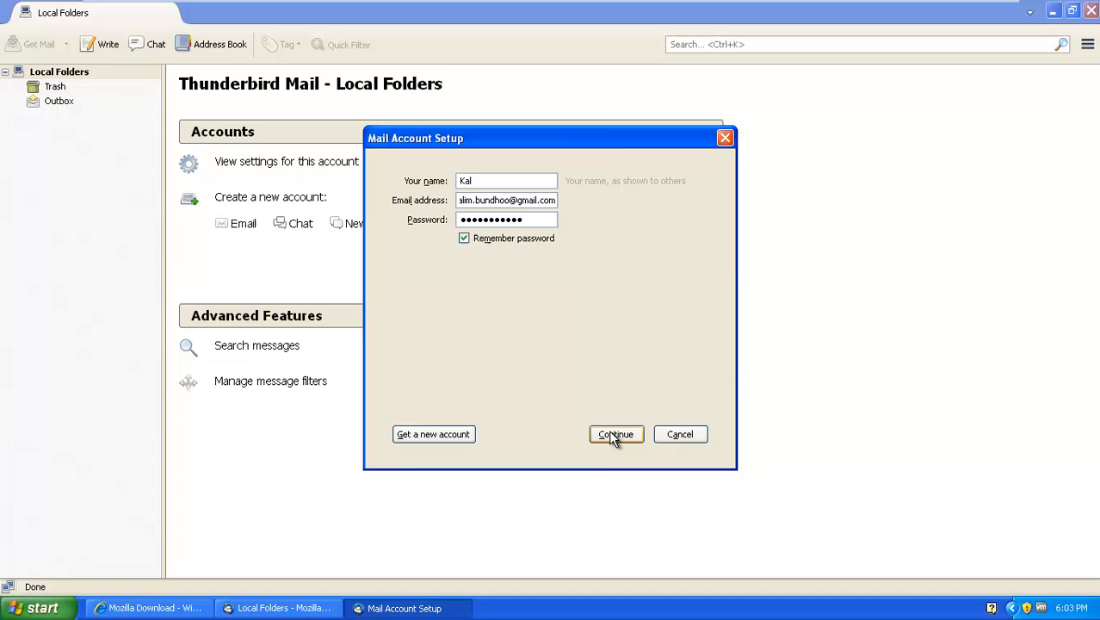
left_click(616, 434)
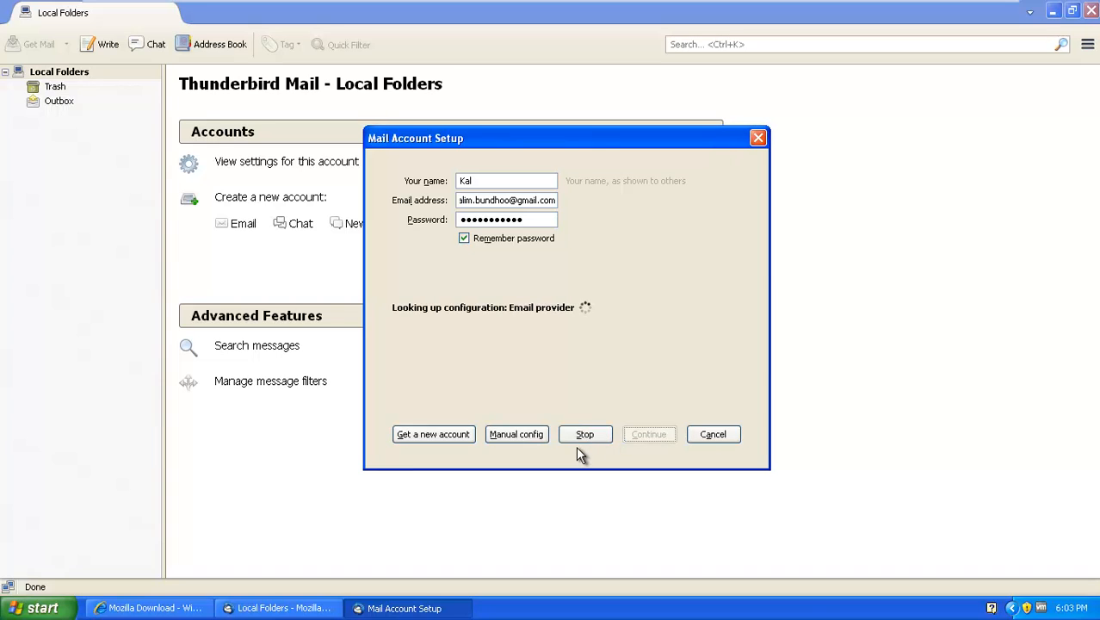
mouse_move(503, 324)
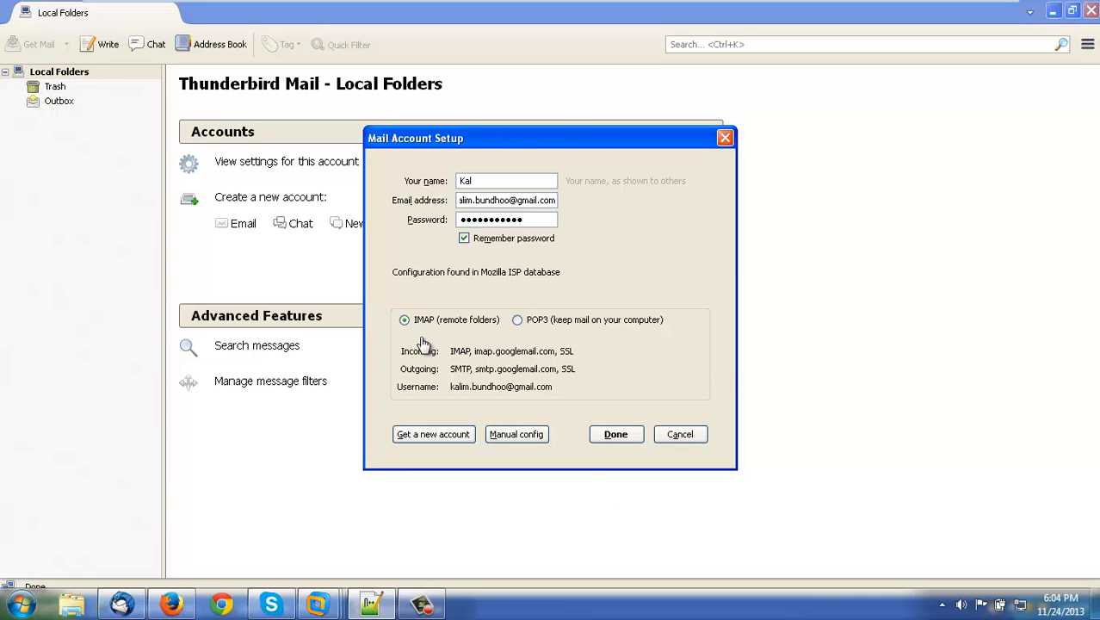
mouse_move(509, 345)
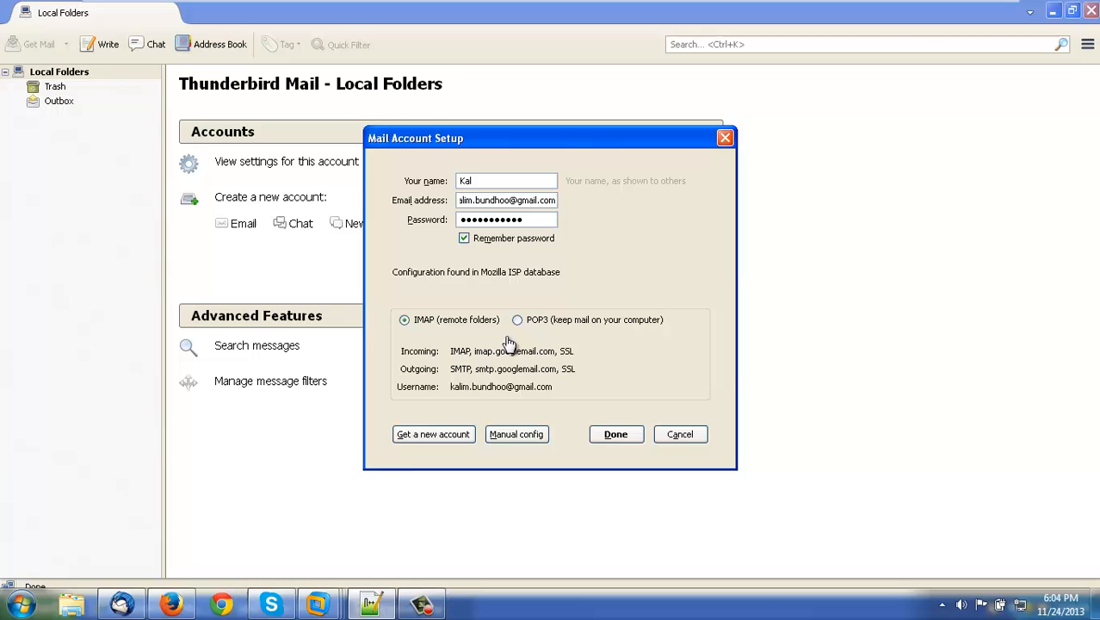
mouse_move(420, 334)
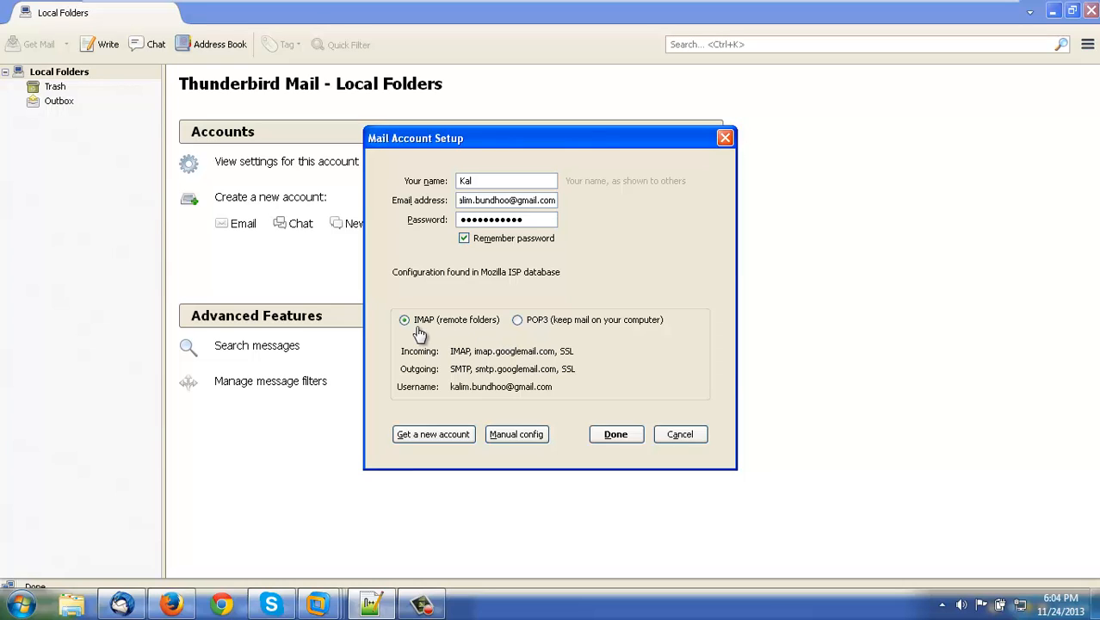
mouse_move(575, 337)
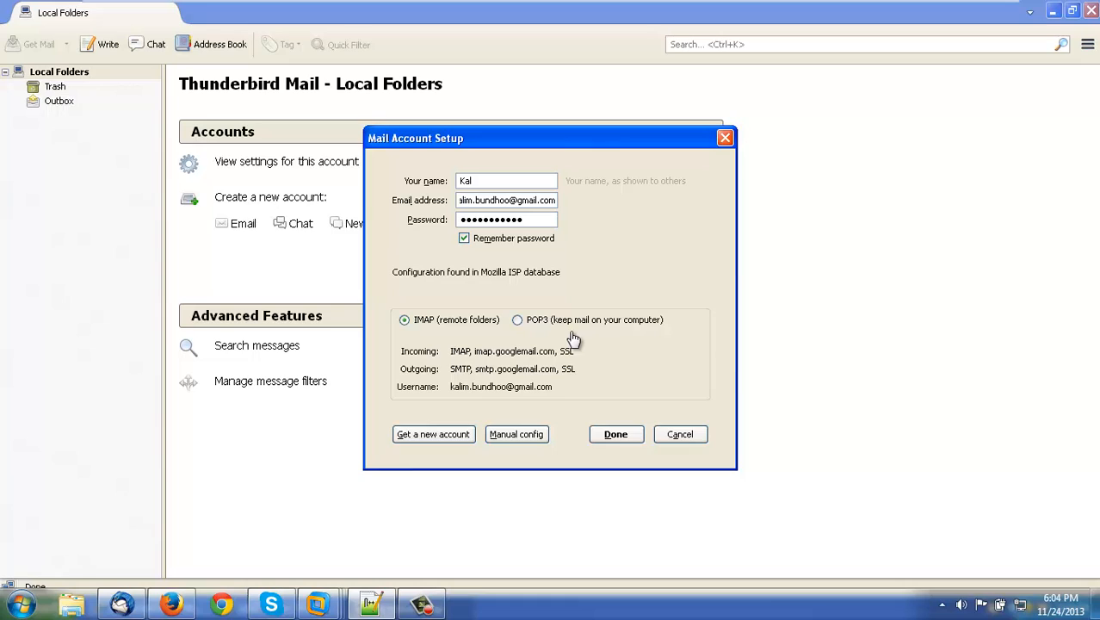
mouse_move(1021, 334)
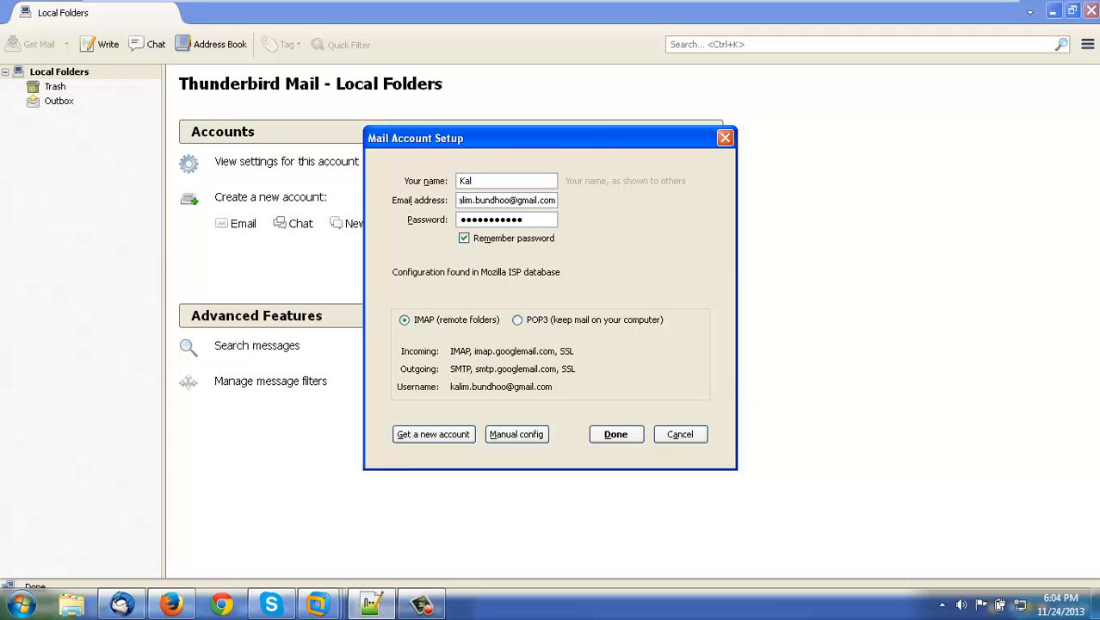
mouse_move(771, 351)
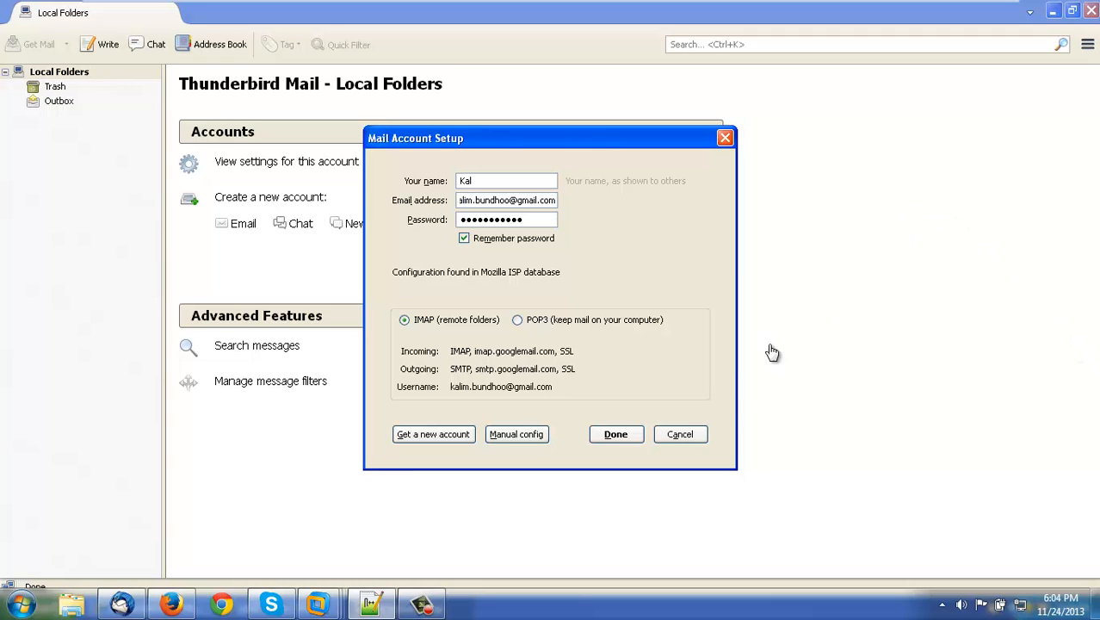
mouse_move(616, 434)
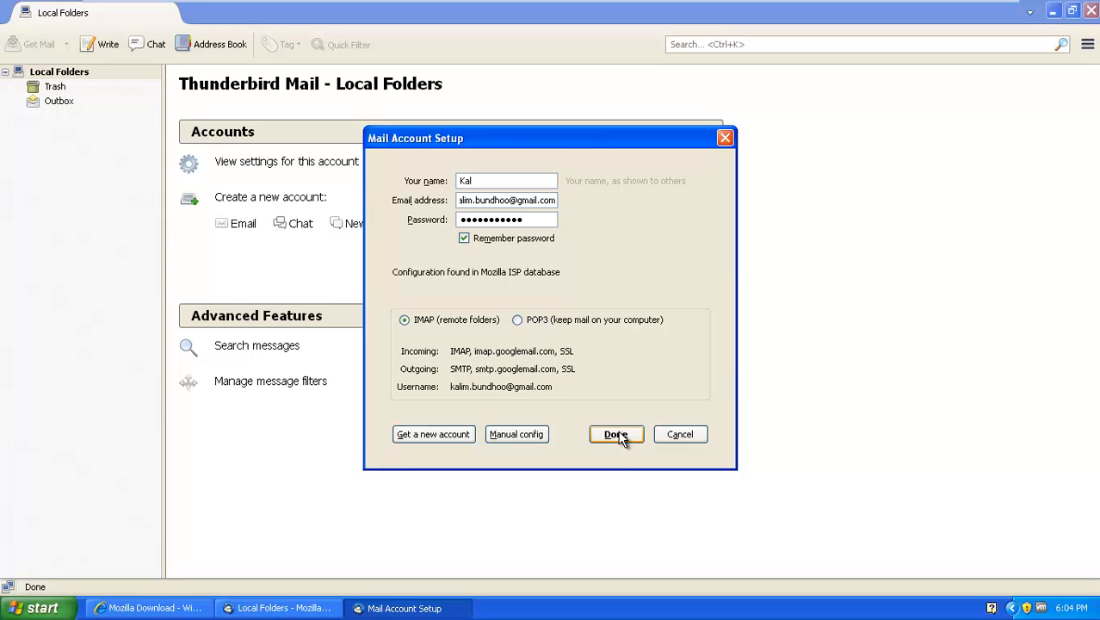
Create the account with the IMAP configuration and show the new Gmail account's overview
left_click(617, 434)
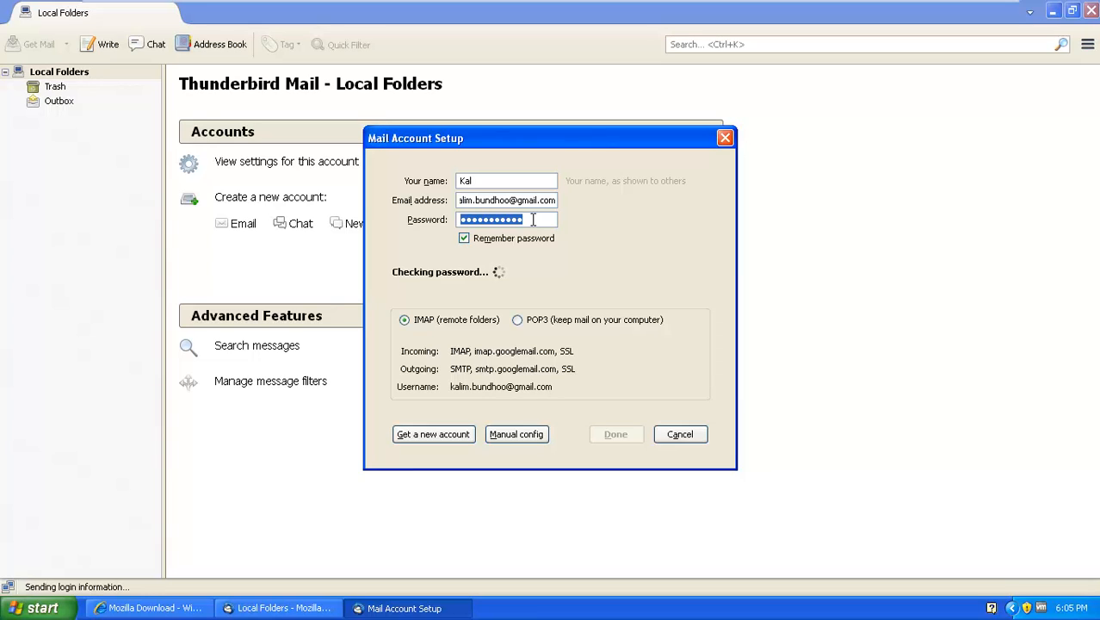
left_click(616, 434)
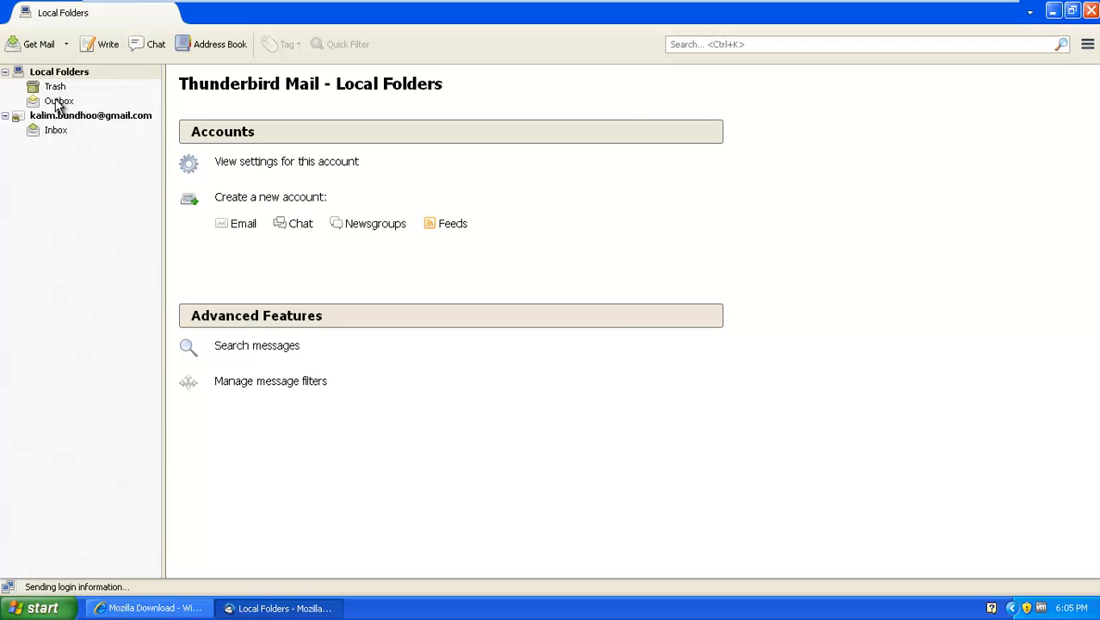
left_click(91, 114)
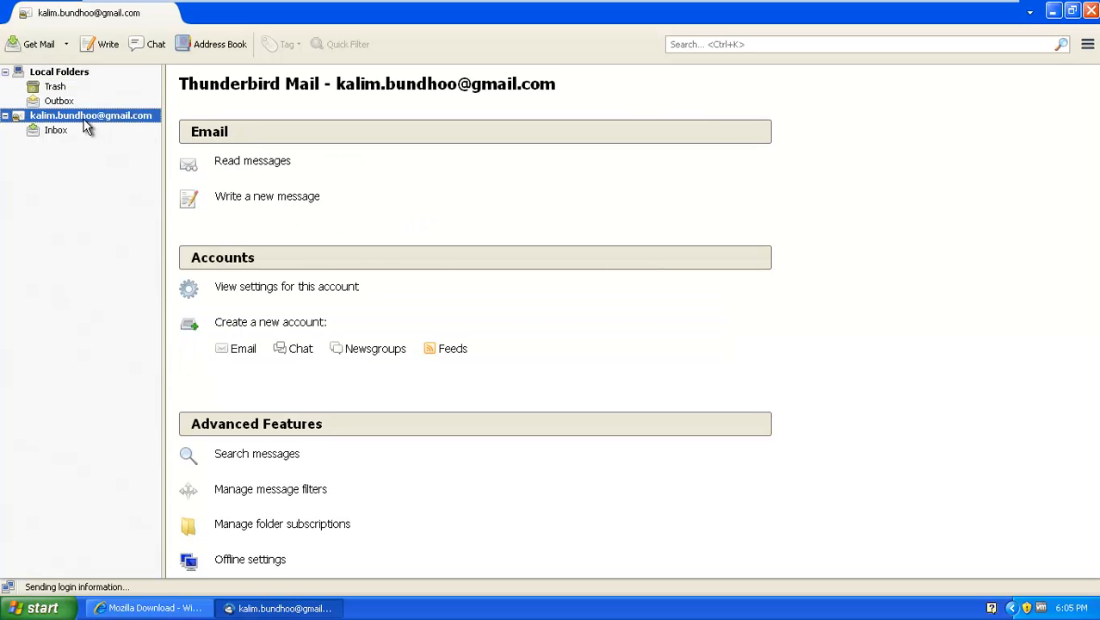
Rename the account to 'Gmail Account' in its settings and view the server settings
right_click(91, 114)
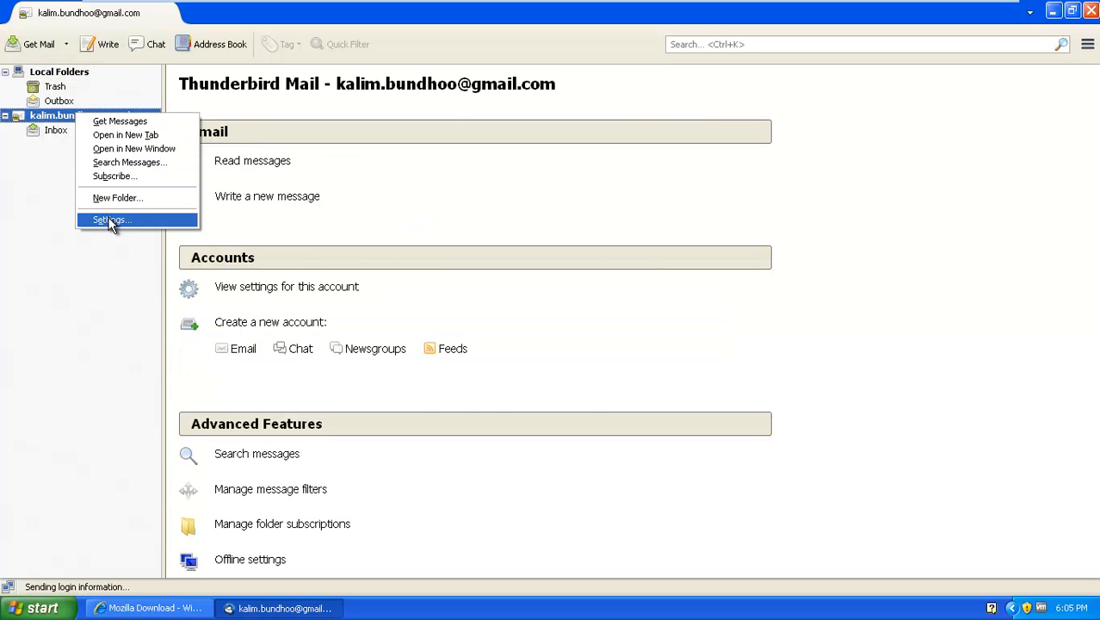
left_click(110, 220)
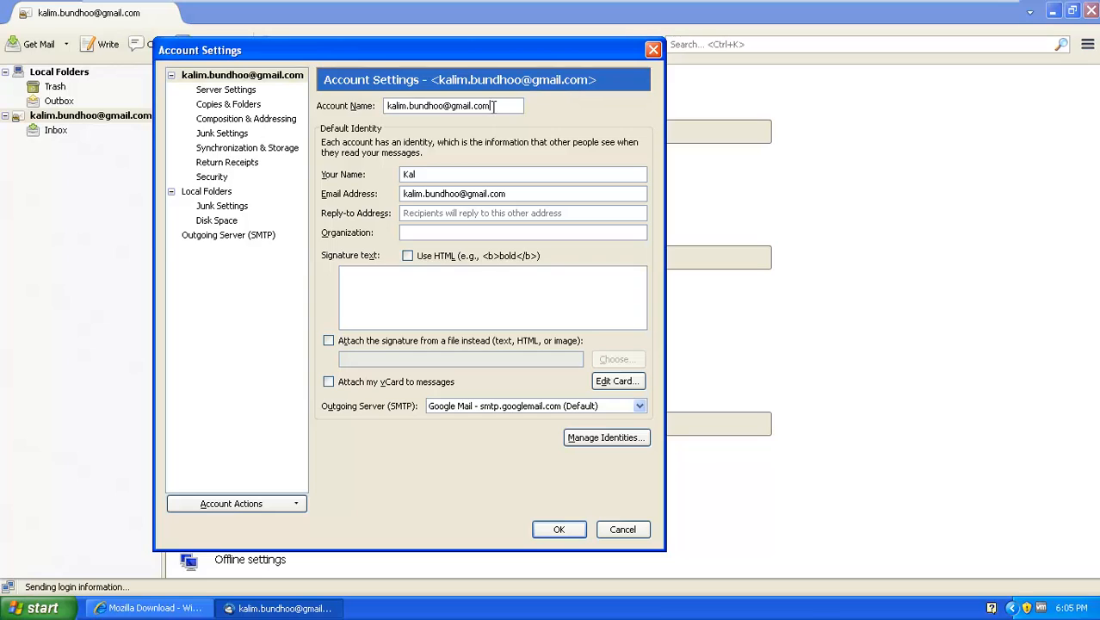
type("Gmail")
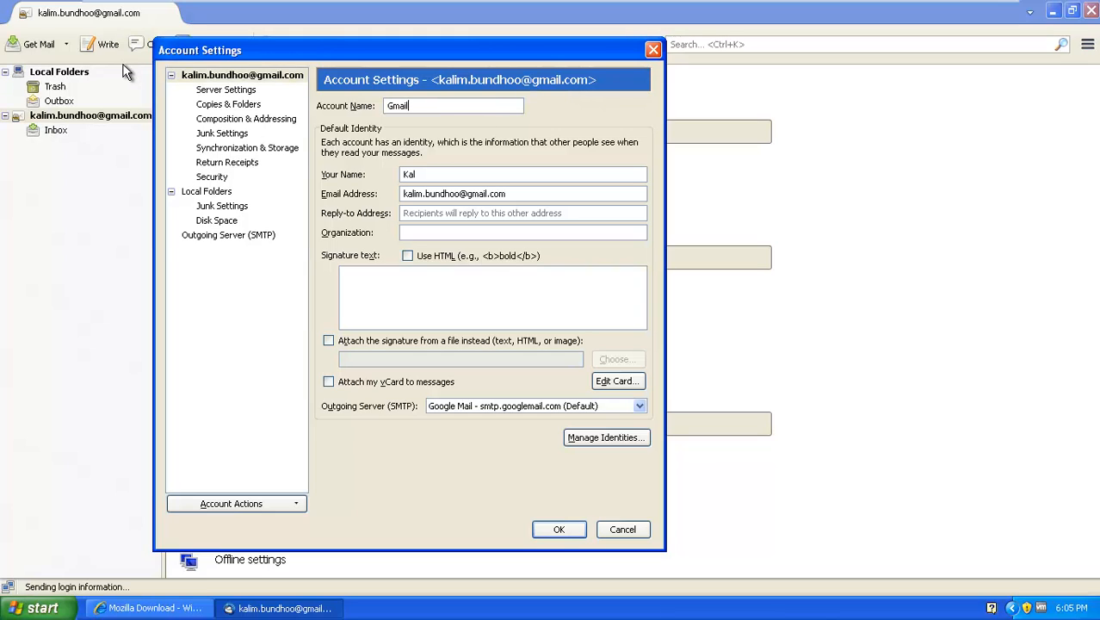
type("Account")
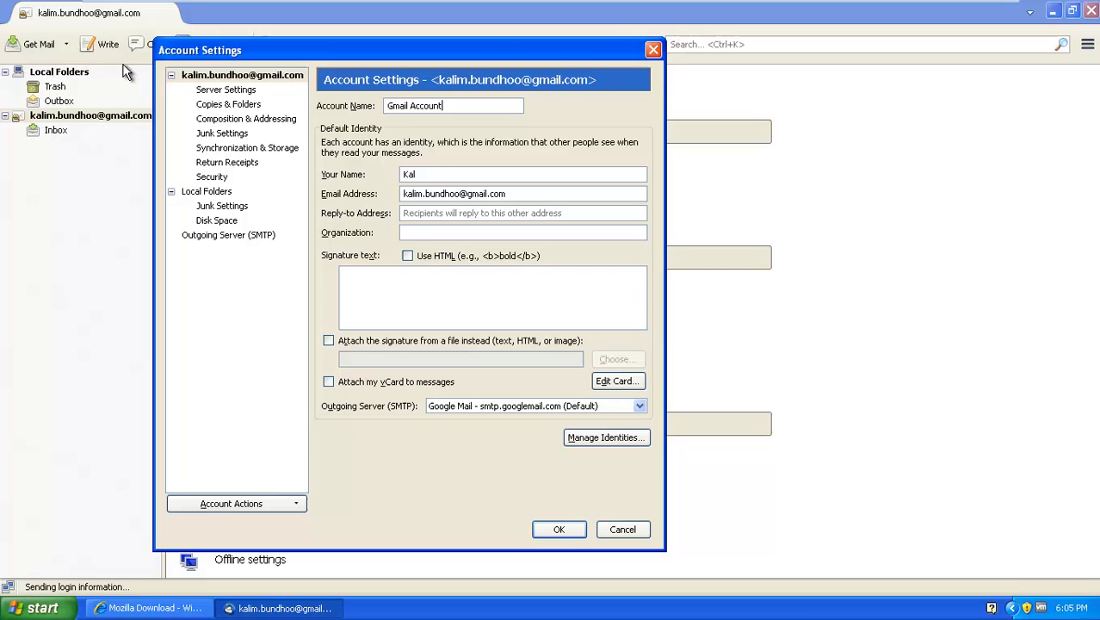
mouse_move(220, 95)
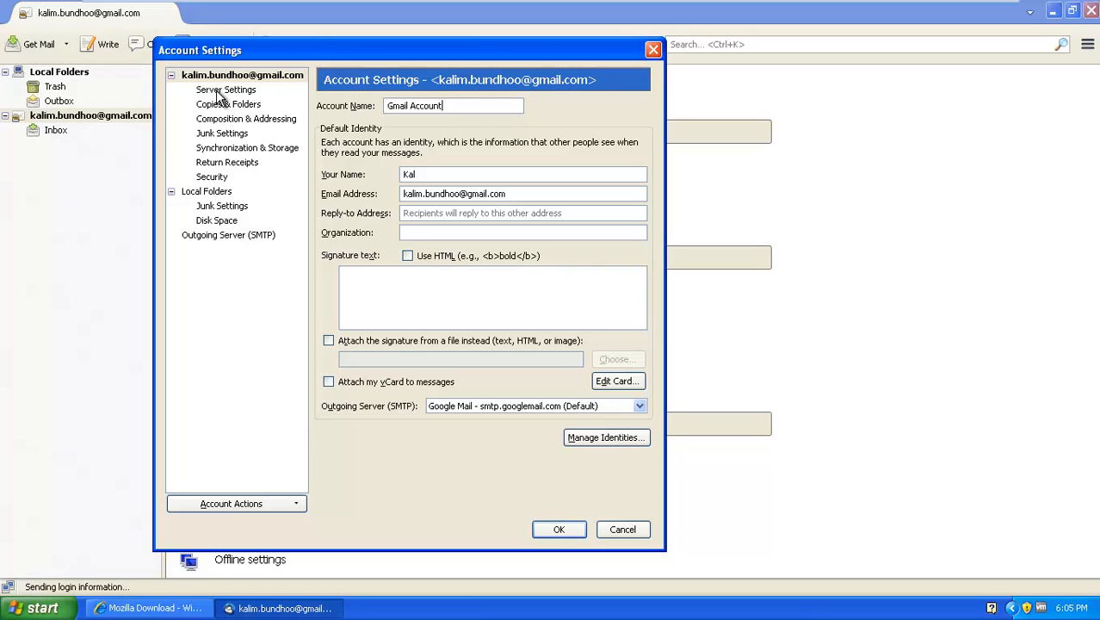
left_click(226, 90)
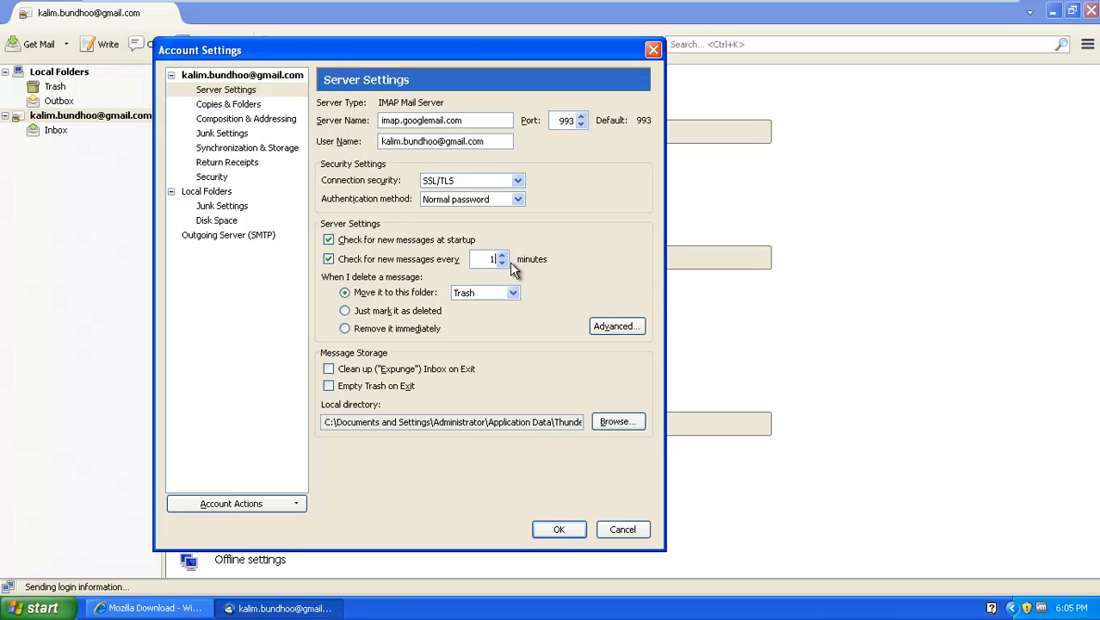
Check mail every 1 minute, remove deleted messages immediately, and empty Trash on exit
left_click(502, 262)
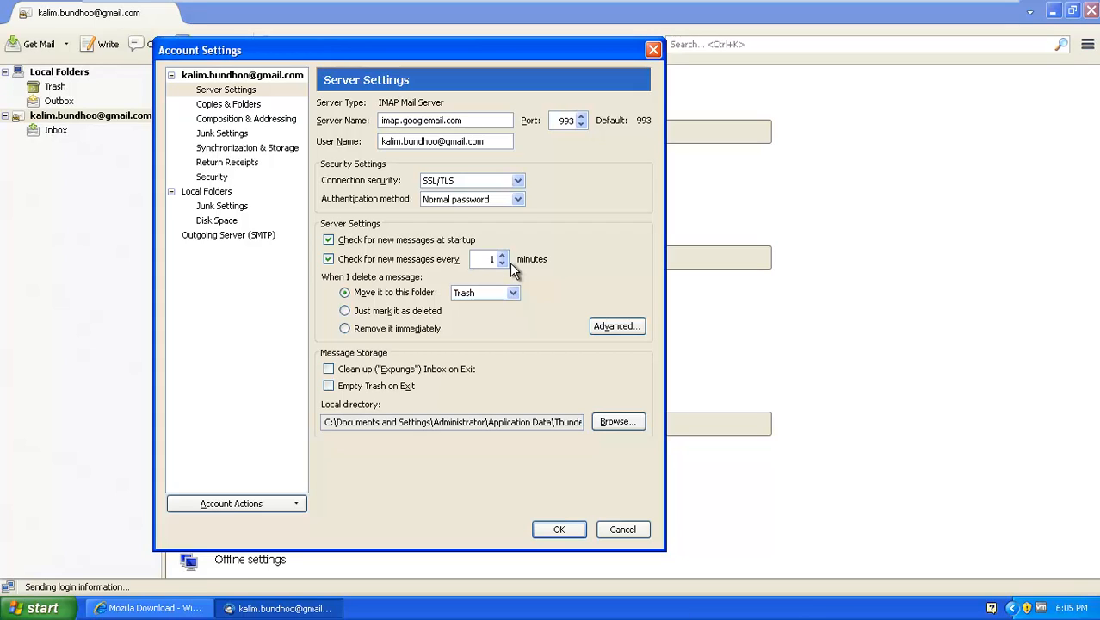
left_click(344, 327)
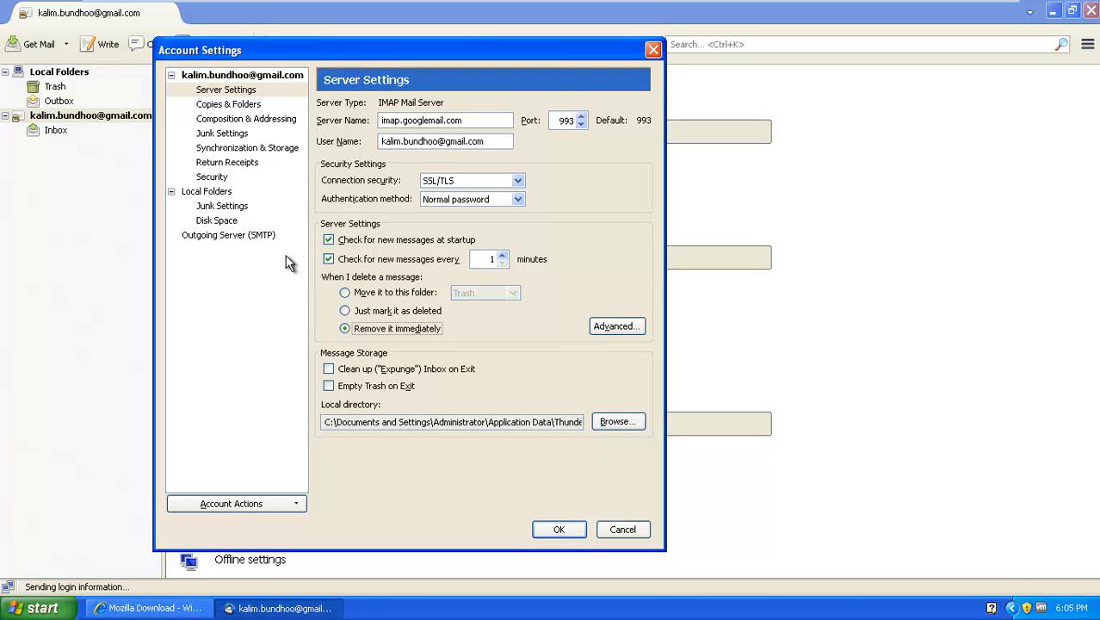
mouse_move(422, 290)
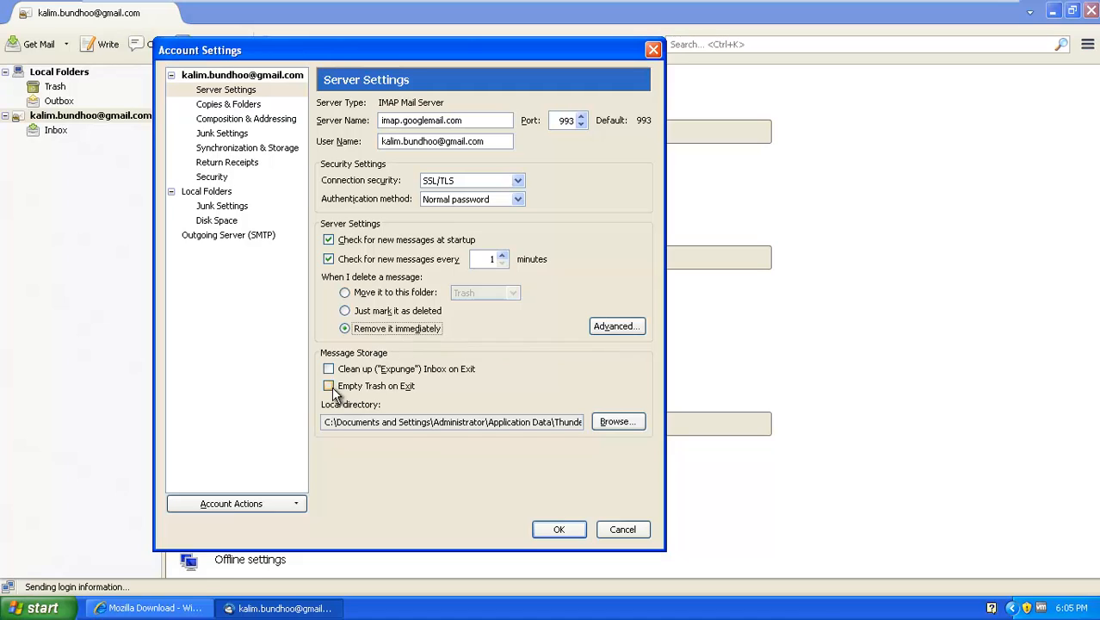
left_click(327, 386)
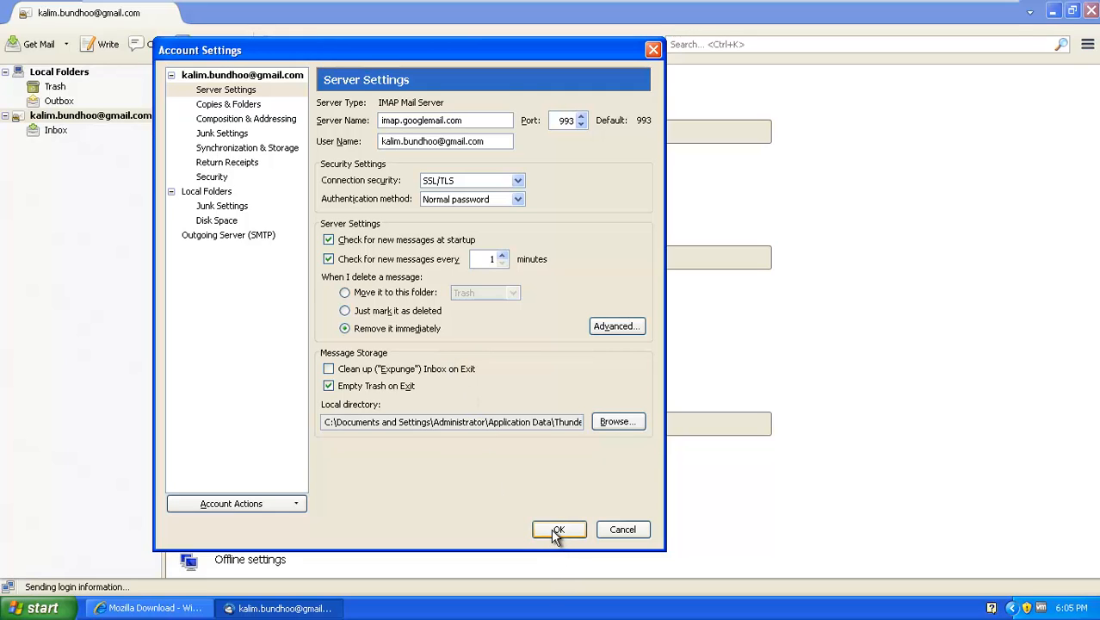
Confirm Account Settings with OK so 'Gmail Account' appears in the folder list
left_click(558, 528)
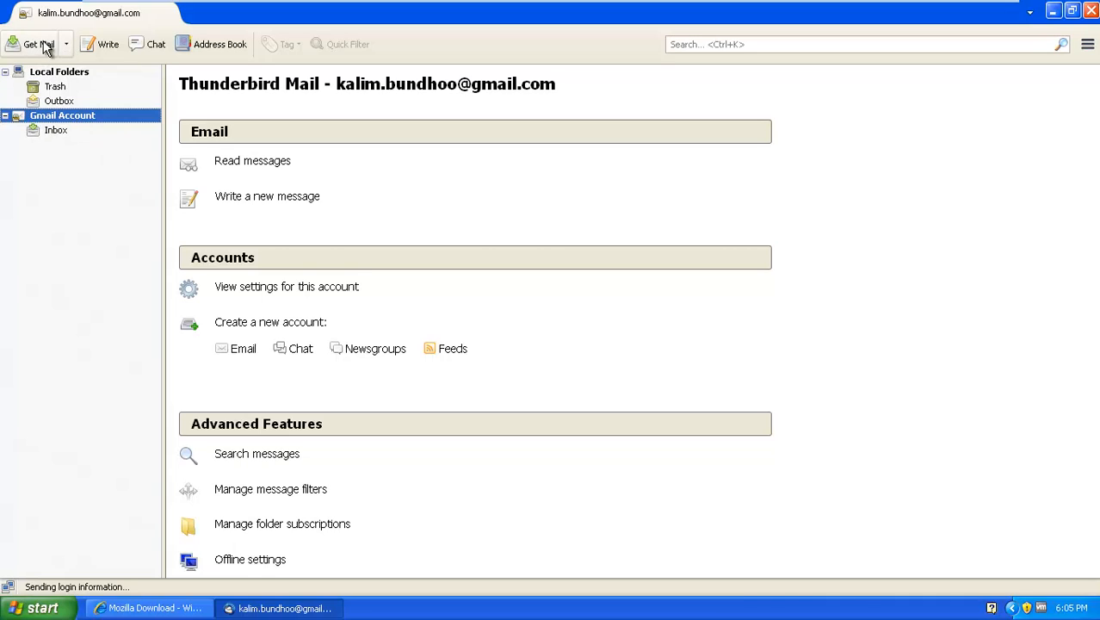
mouse_move(40, 45)
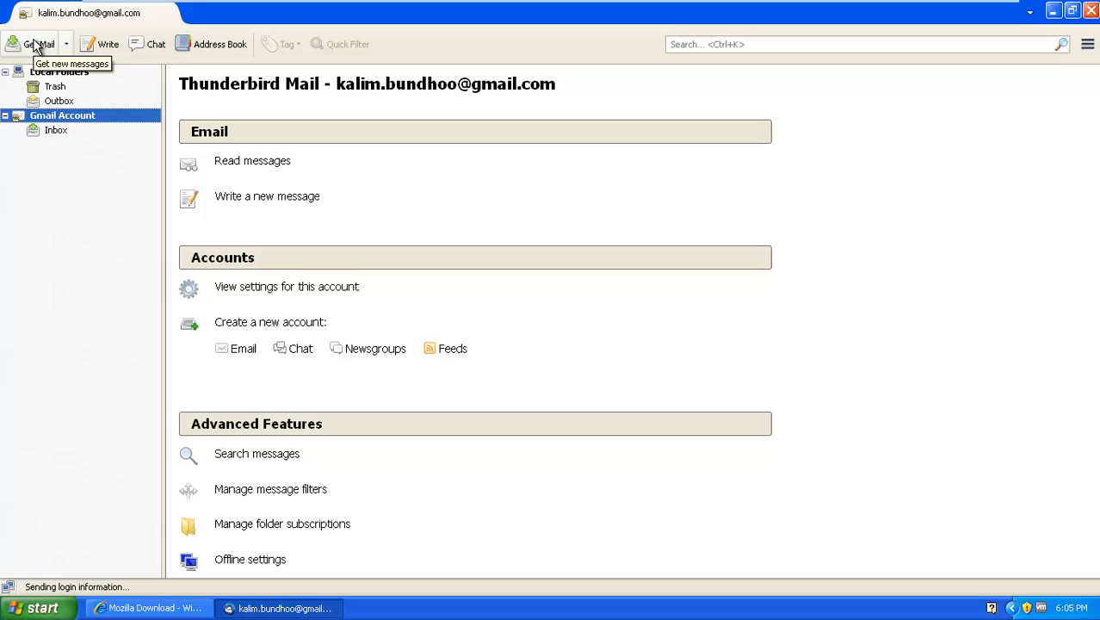